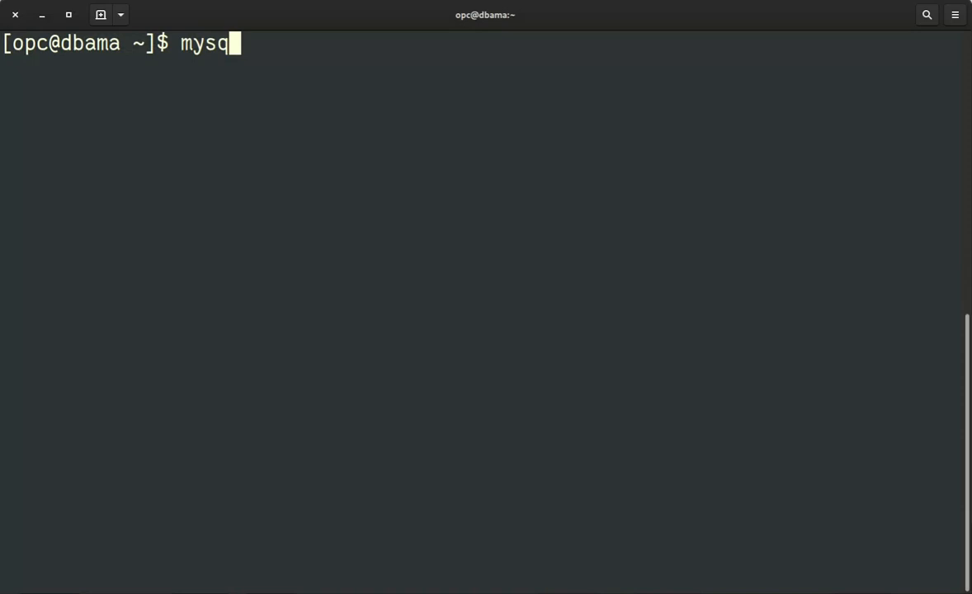
Step: Launch mysqlsh connecting as fred@dbama to open a session on the dbama server
type("sh f")
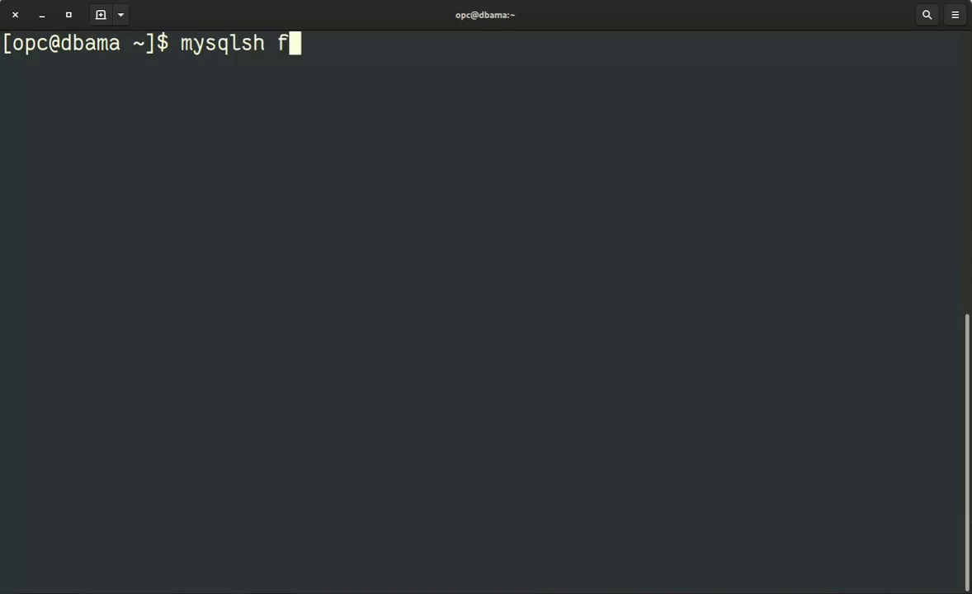
type("red@")
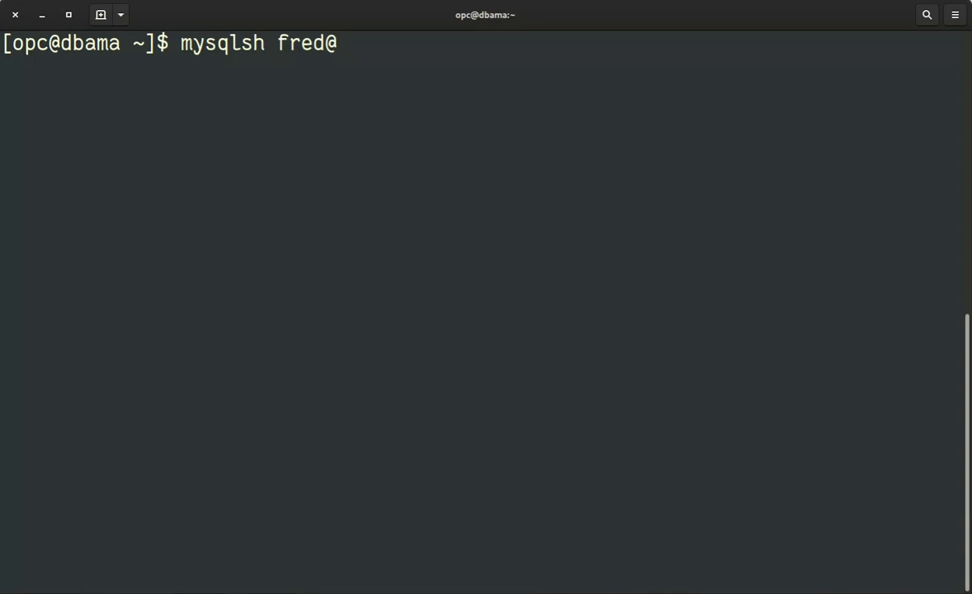
type("dbama")
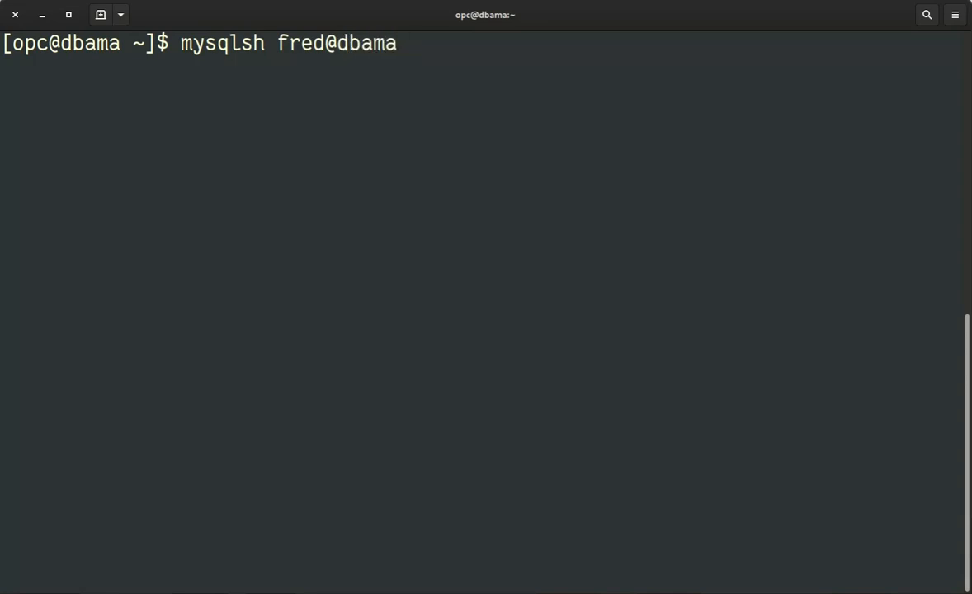
key("Return")
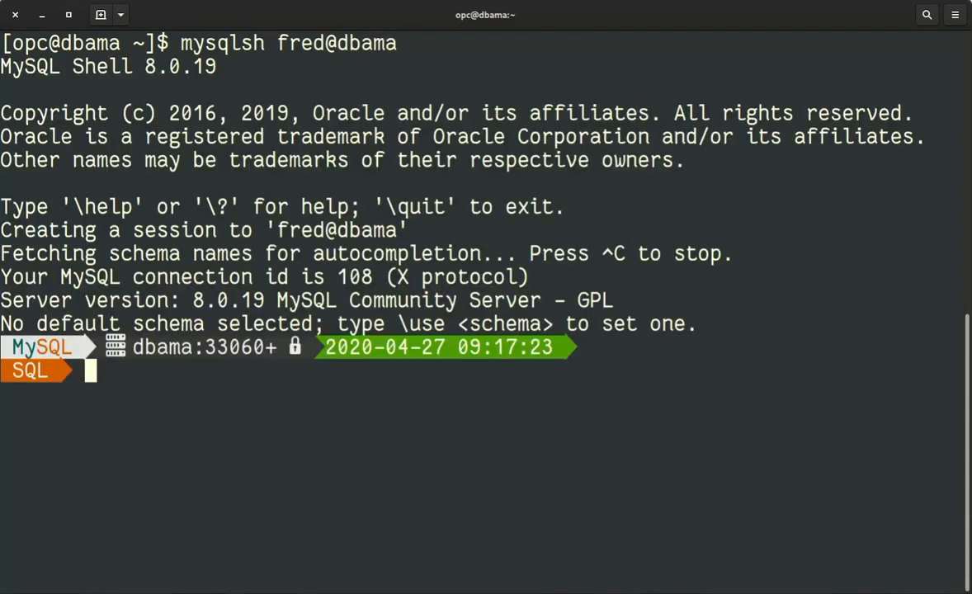
Step: Run SHOW DATABASES, CREATE DATABASE example, then \use example as the default schema
type("show")
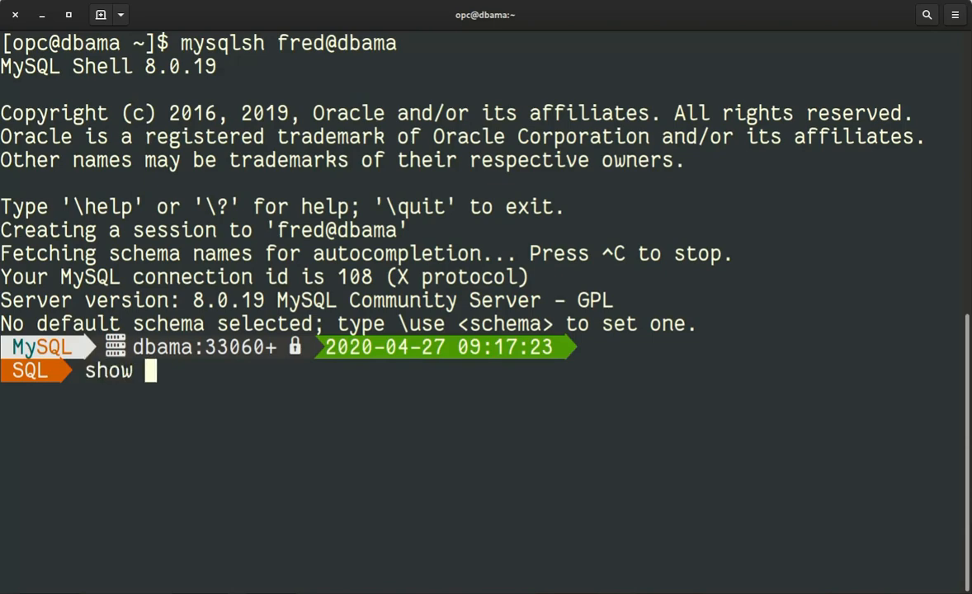
type("databases;")
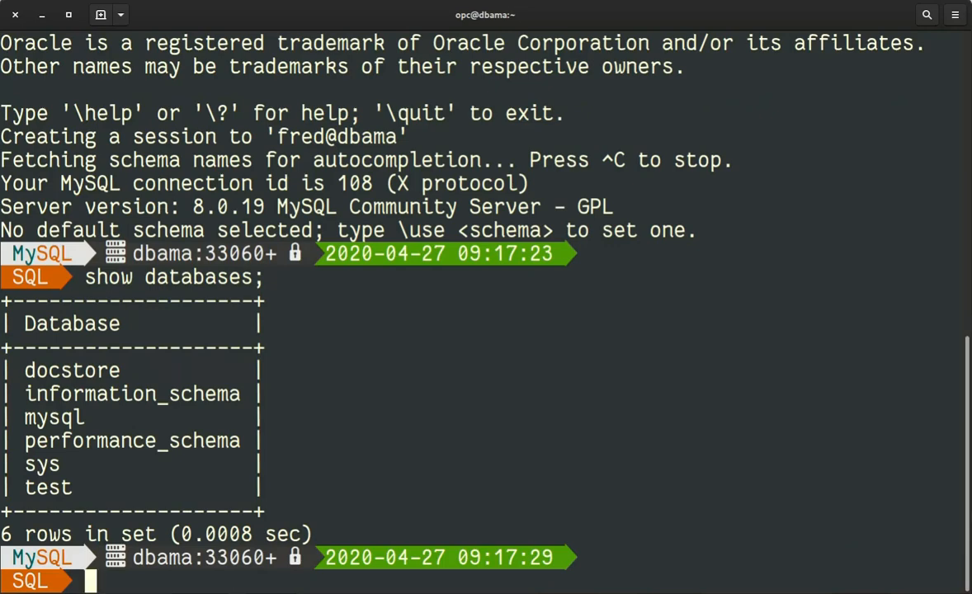
type("create")
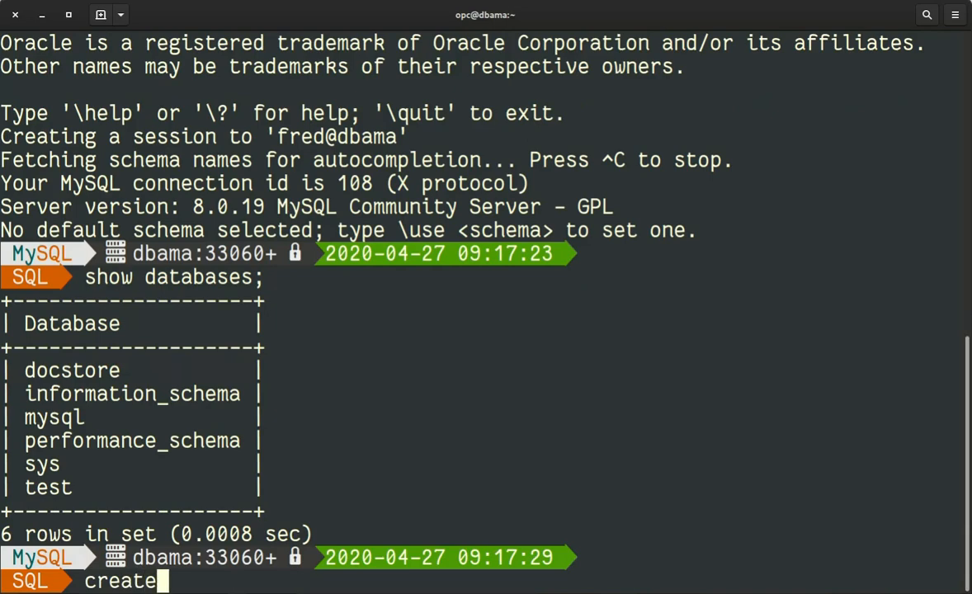
type("data")
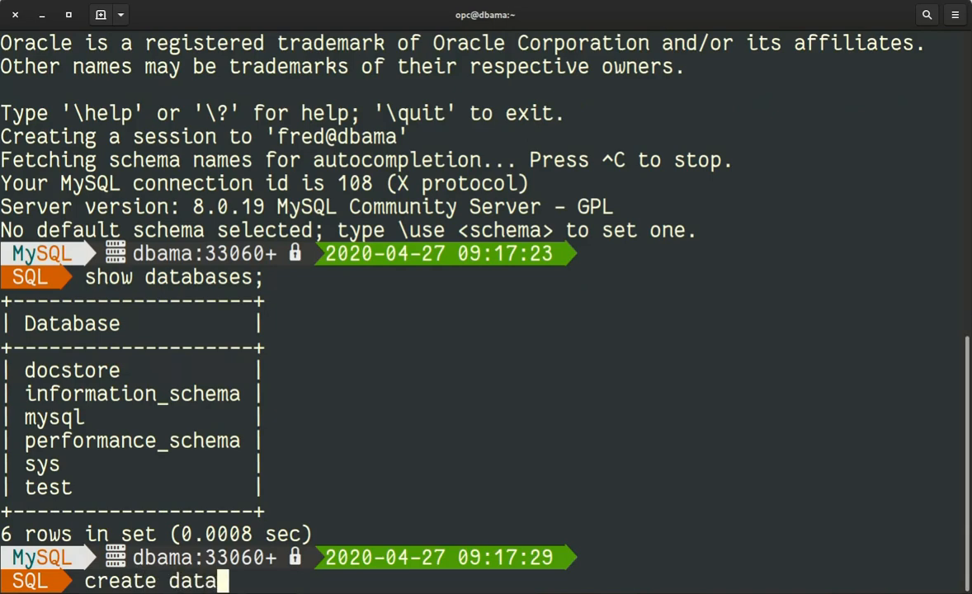
type("base e")
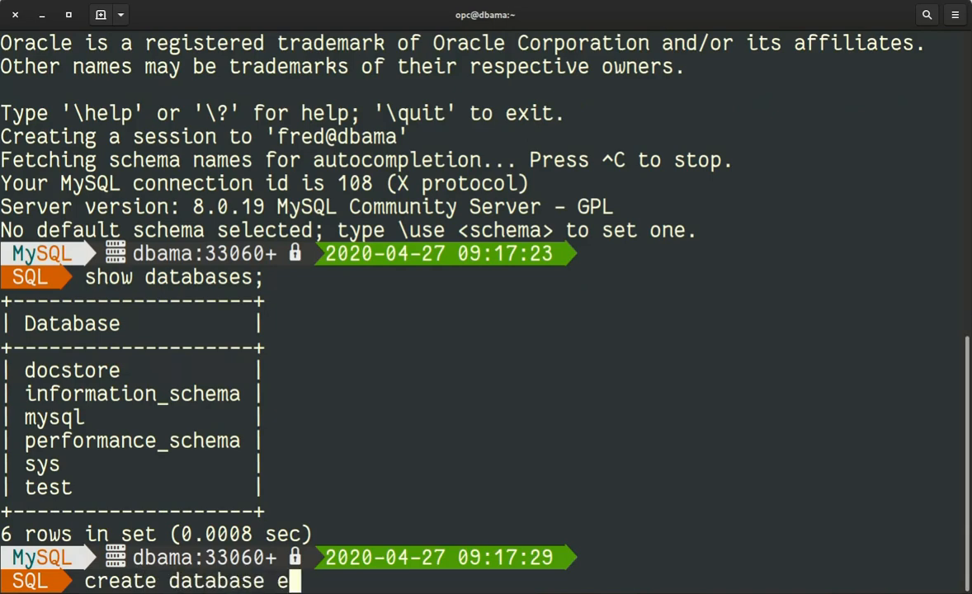
type("xample")
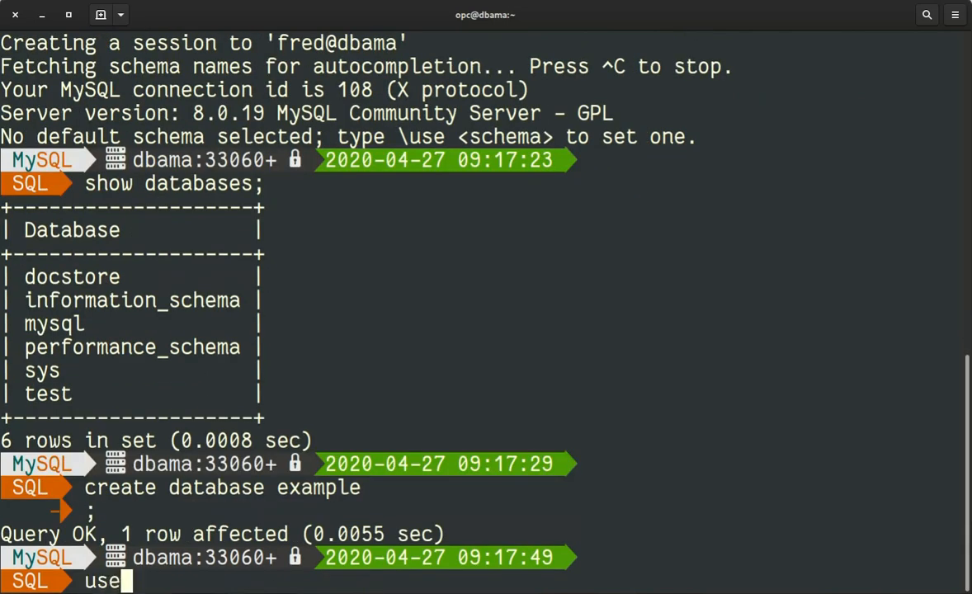
type("example")
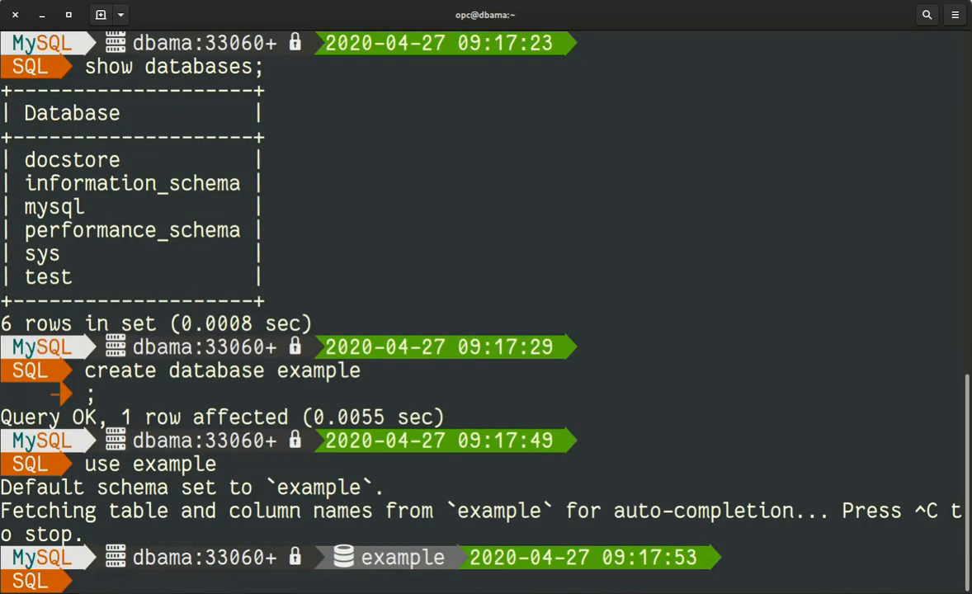
type("c")
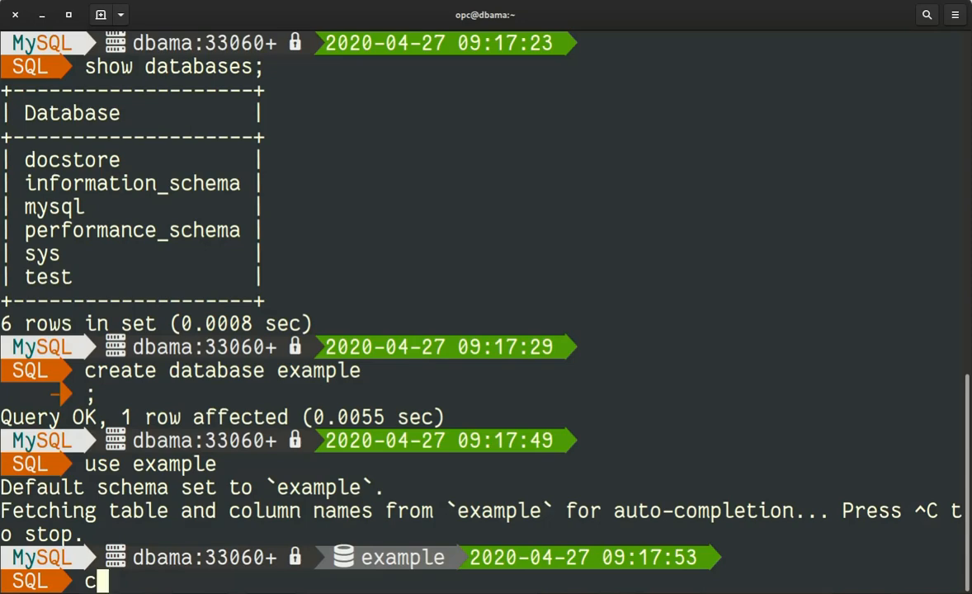
Step: Begin CREATE TABLE covid with columns date_in date and province varchar(20)
type("reate ta")
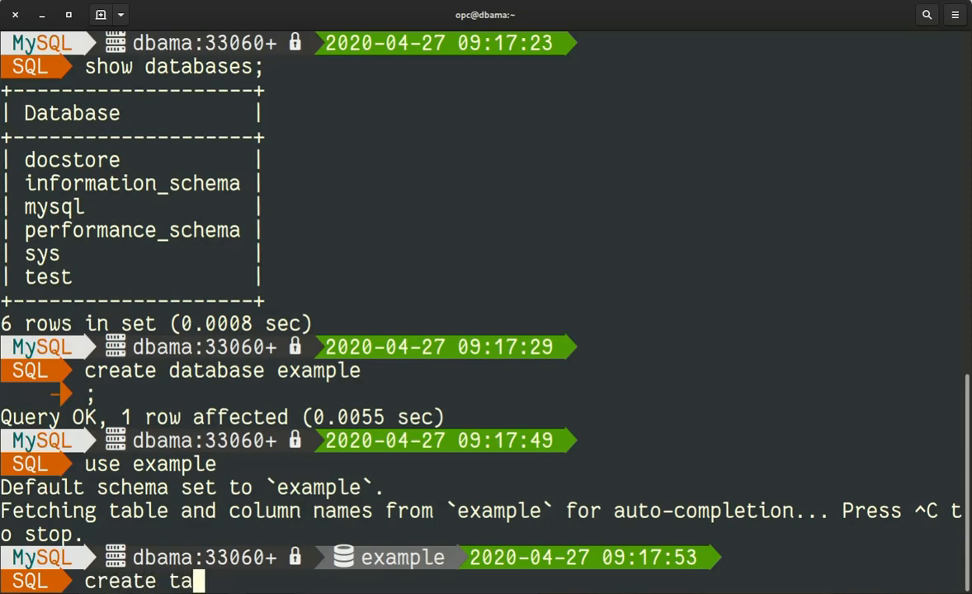
type("ble")
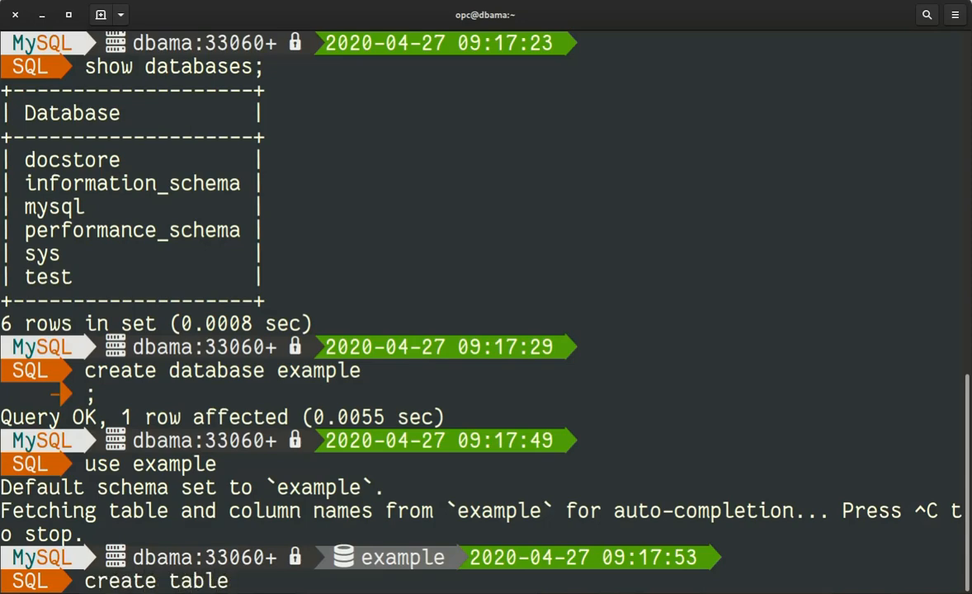
type("covi")
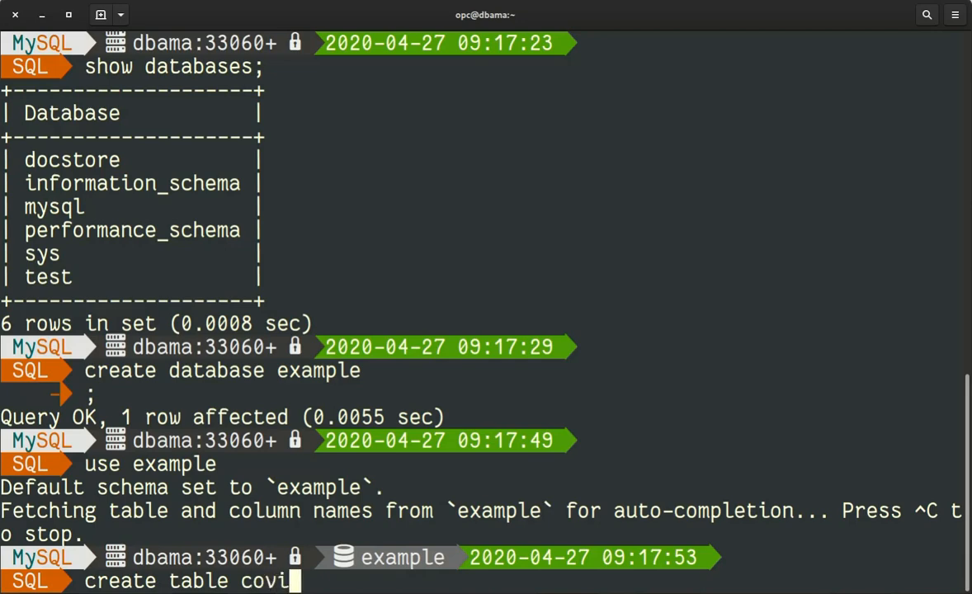
type("d")
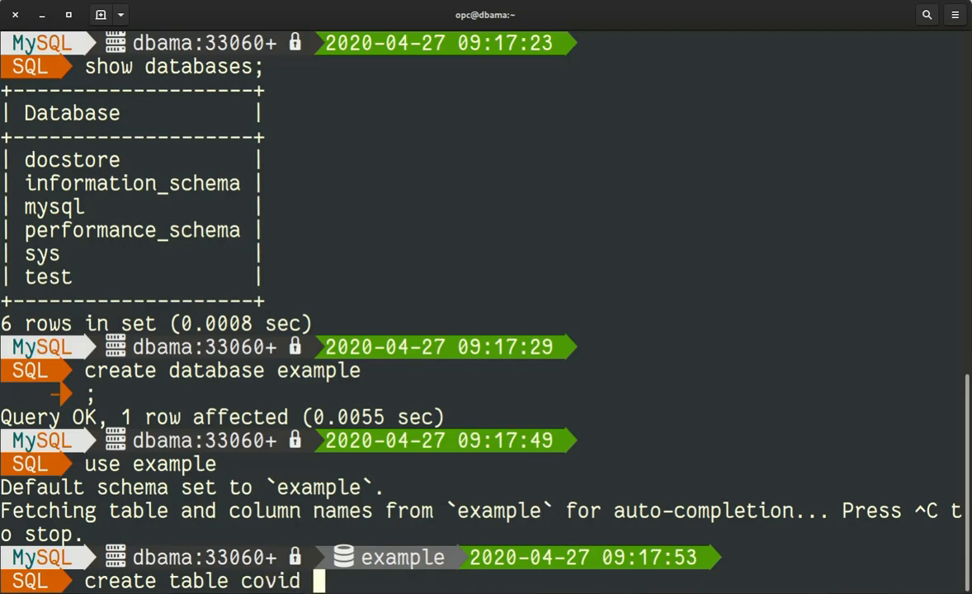
type("( date_")
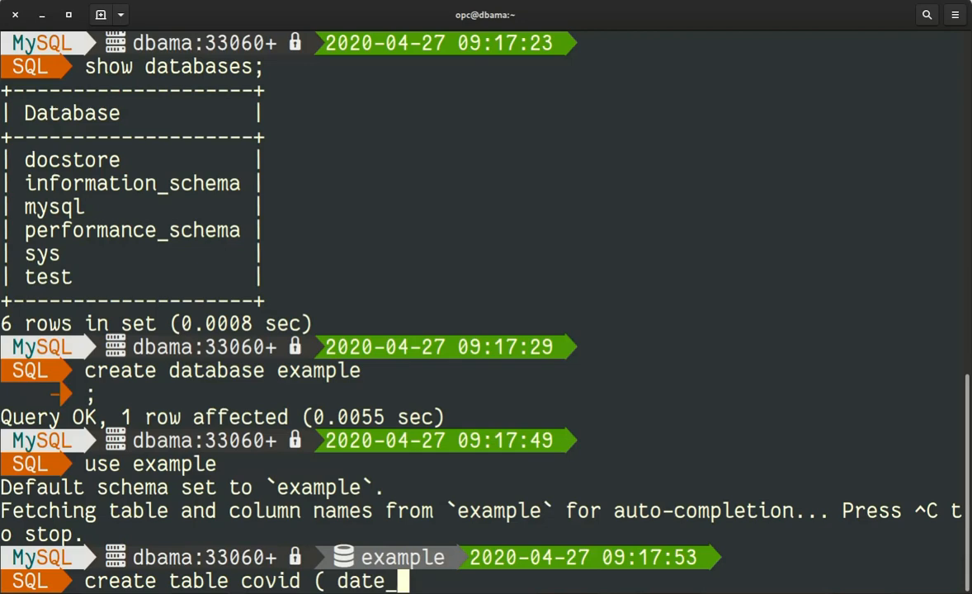
type("in")
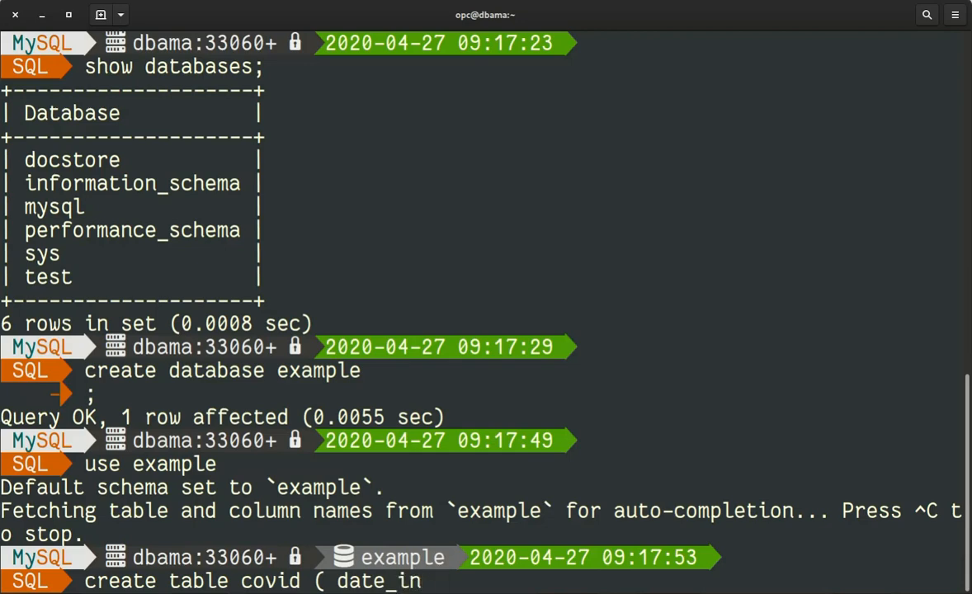
type("date")
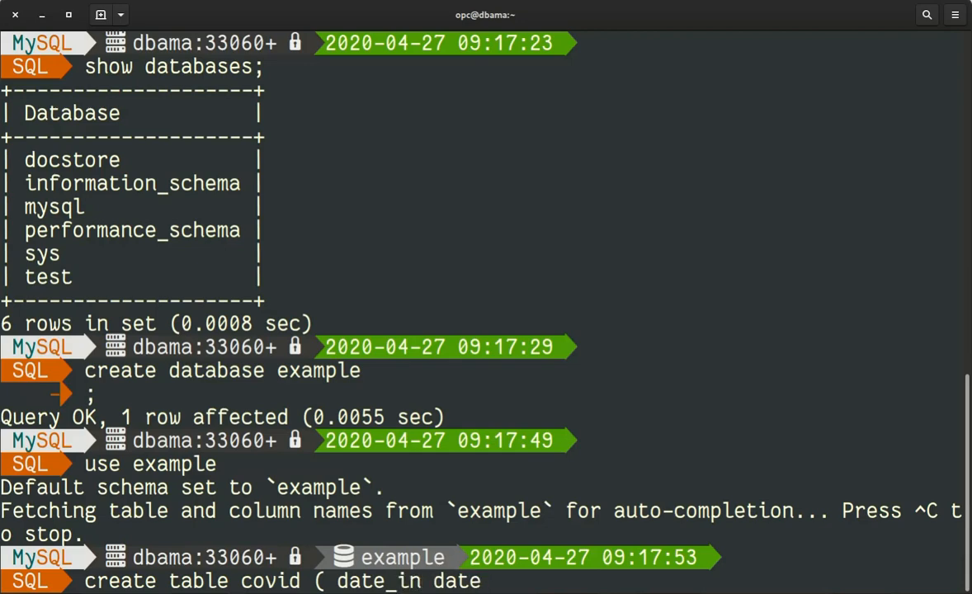
type(", pro")
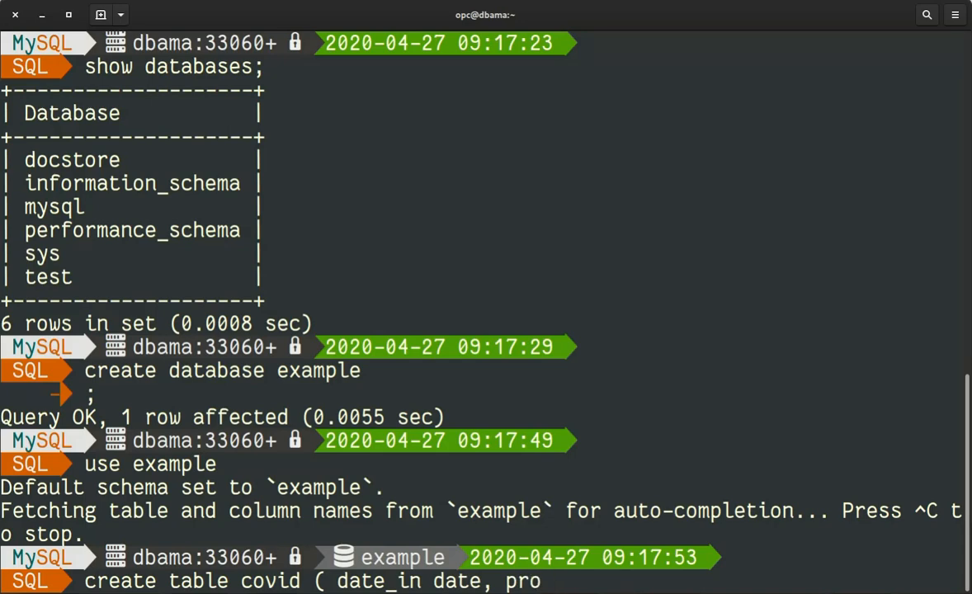
type("vince")
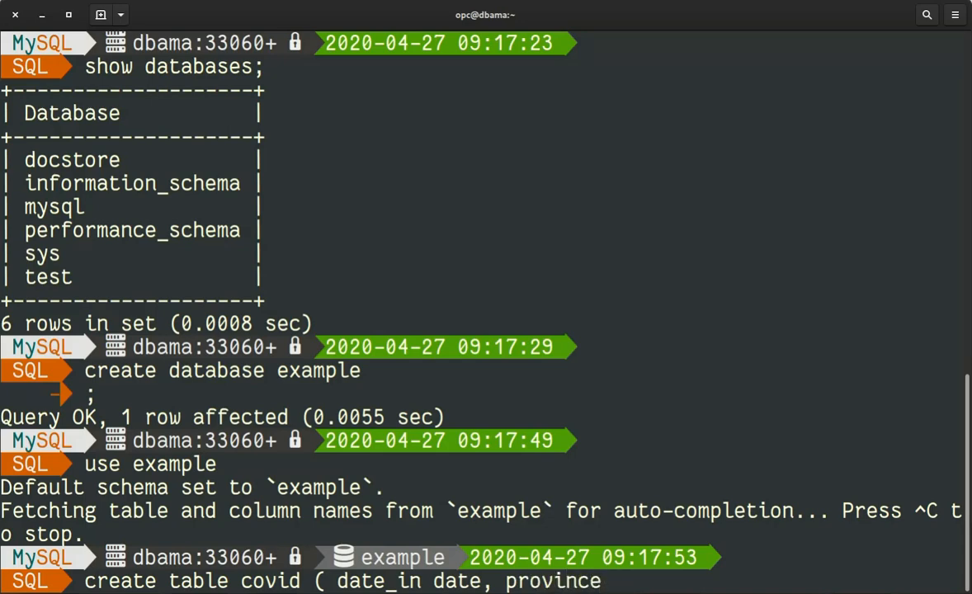
type("va")
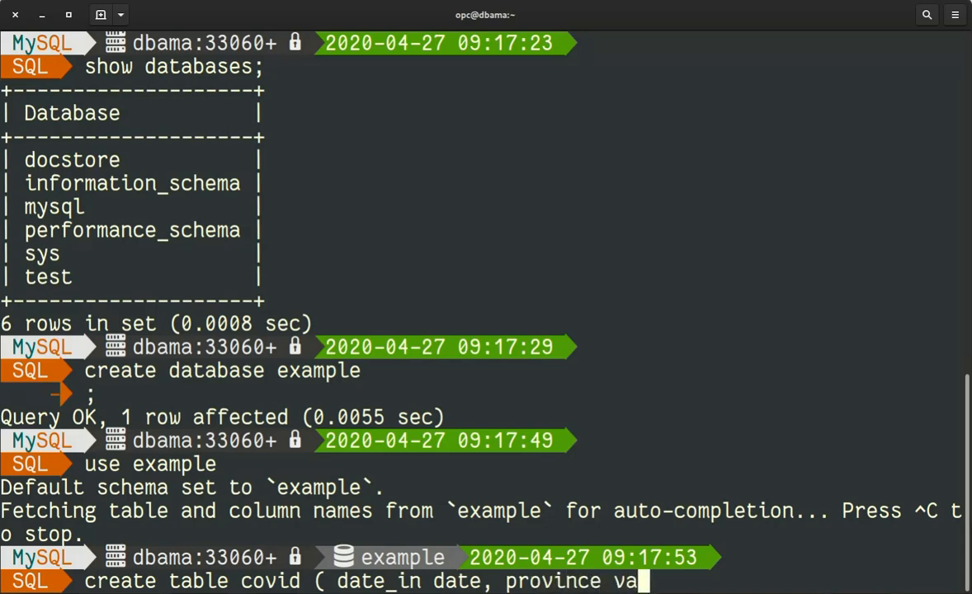
type("rchar(20")
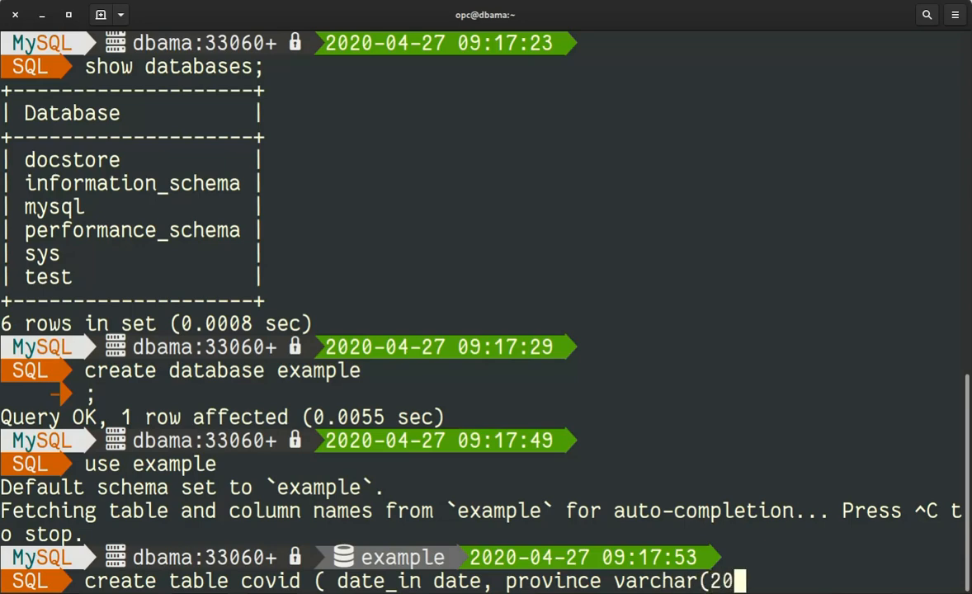
type("),")
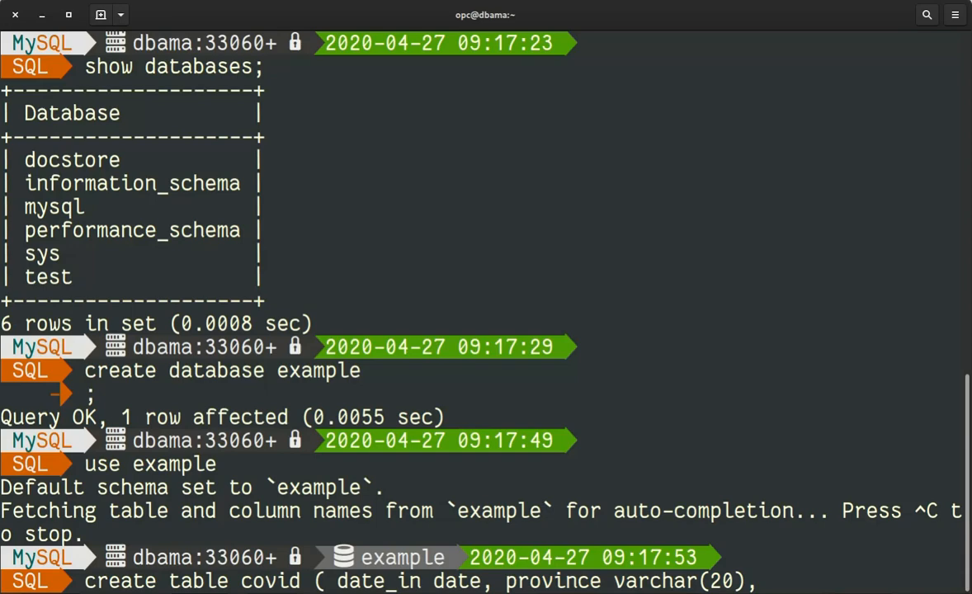
Step: Add region varchar(20), agegroup varchar(6), sex char(1), cases int and finish the statement
type("re")
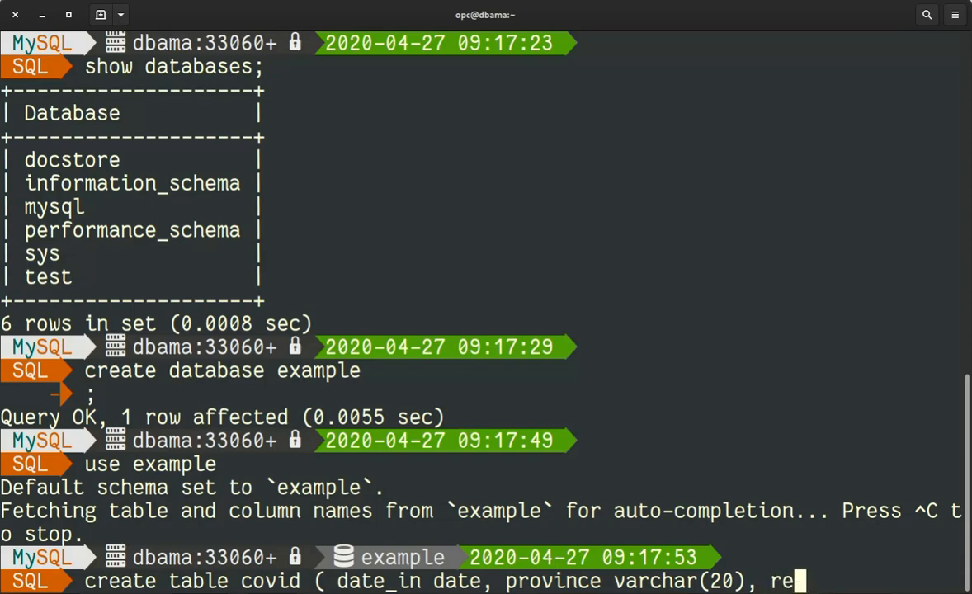
type("gion varchar(20), ag")
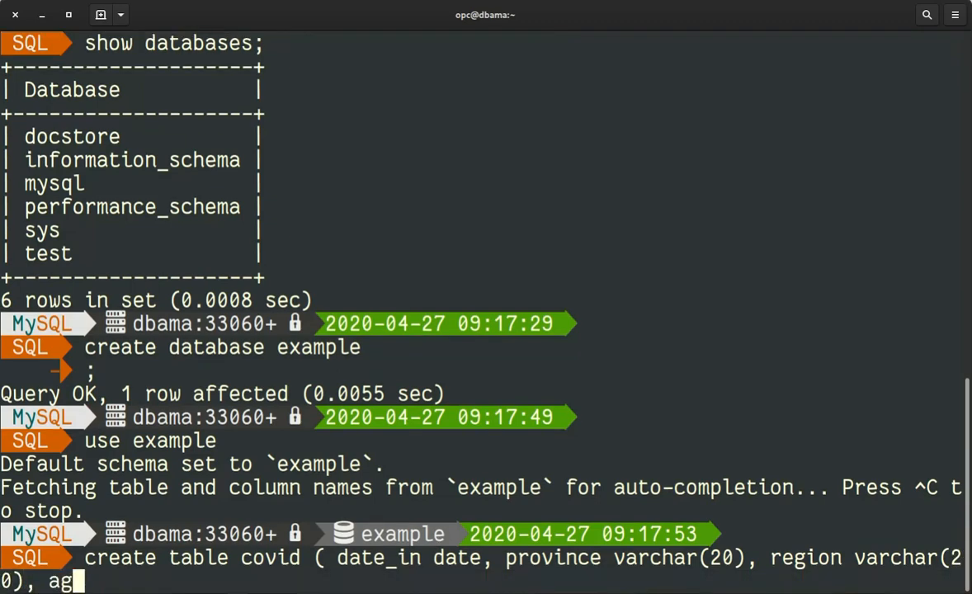
type("egroup")
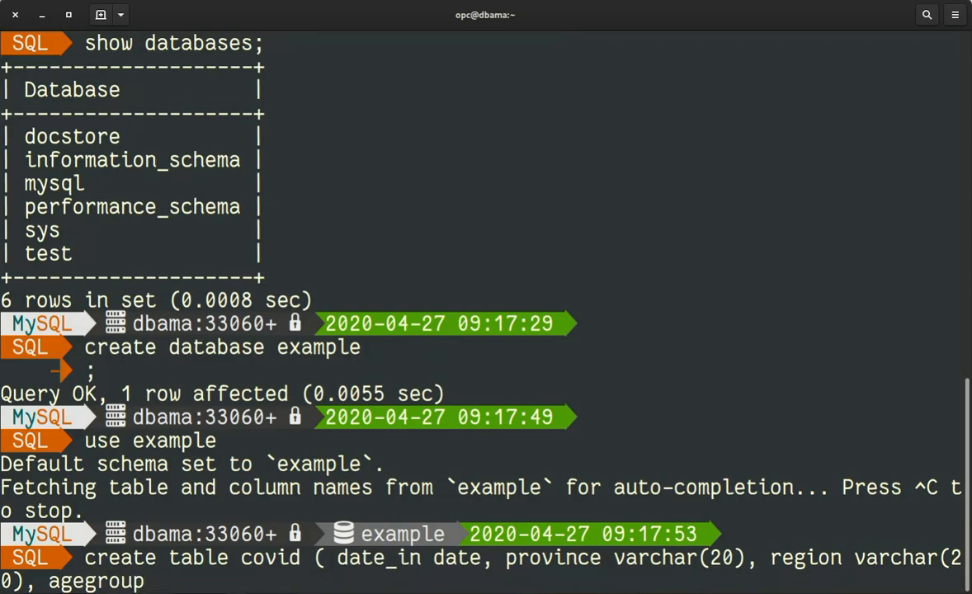
type("varchar(")
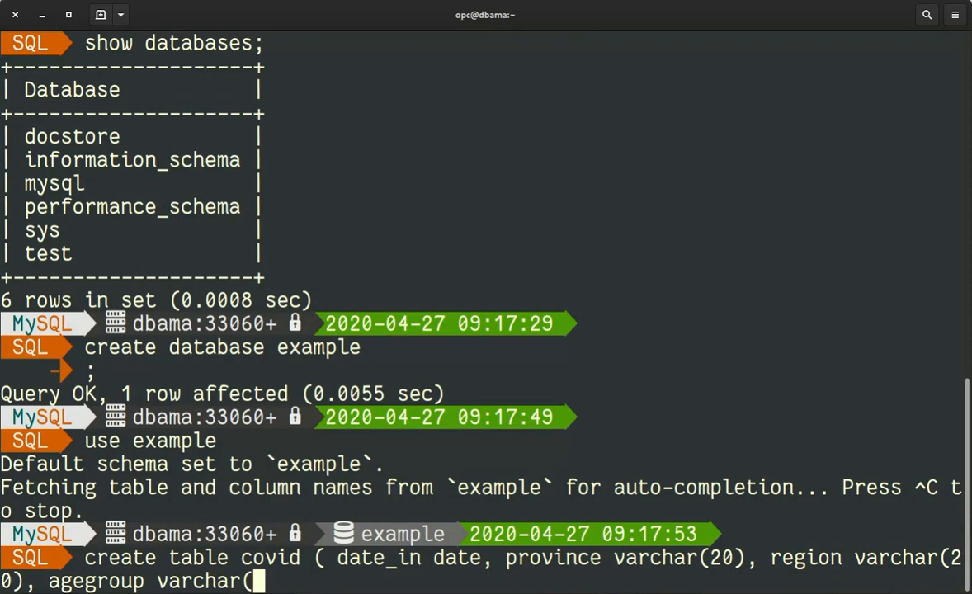
type("6), s")
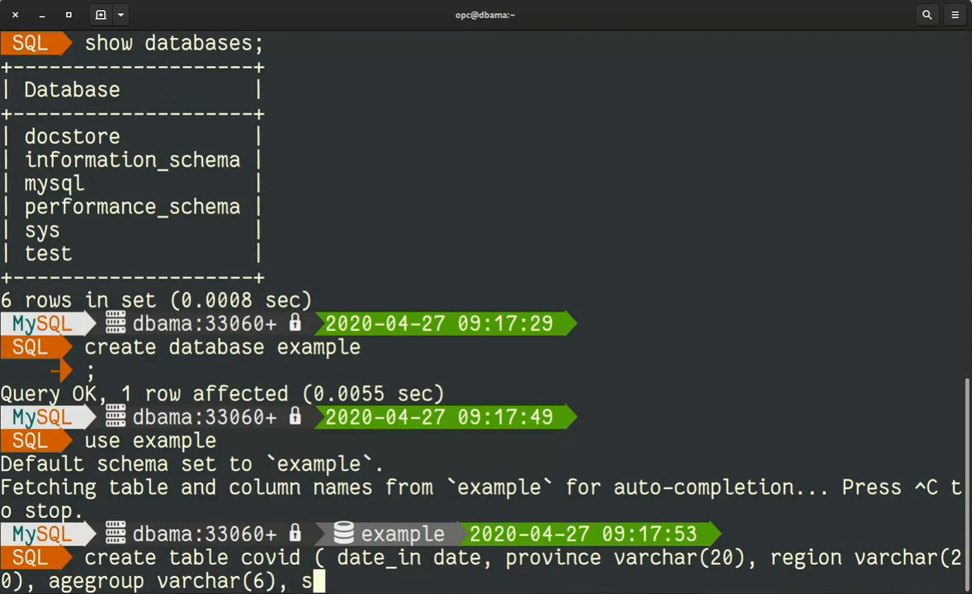
type("ex char(1), ca")
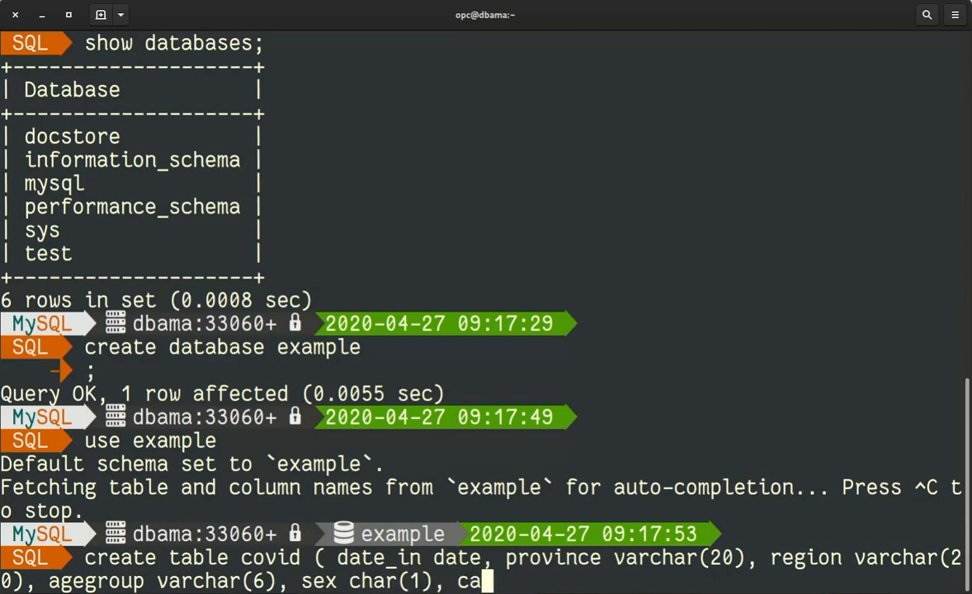
type("ses int")
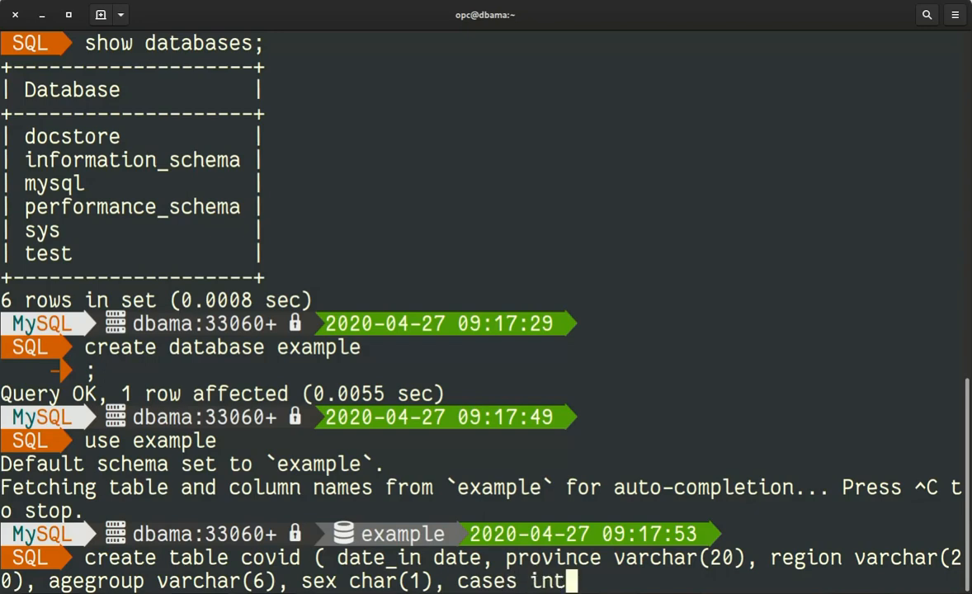
type(");")
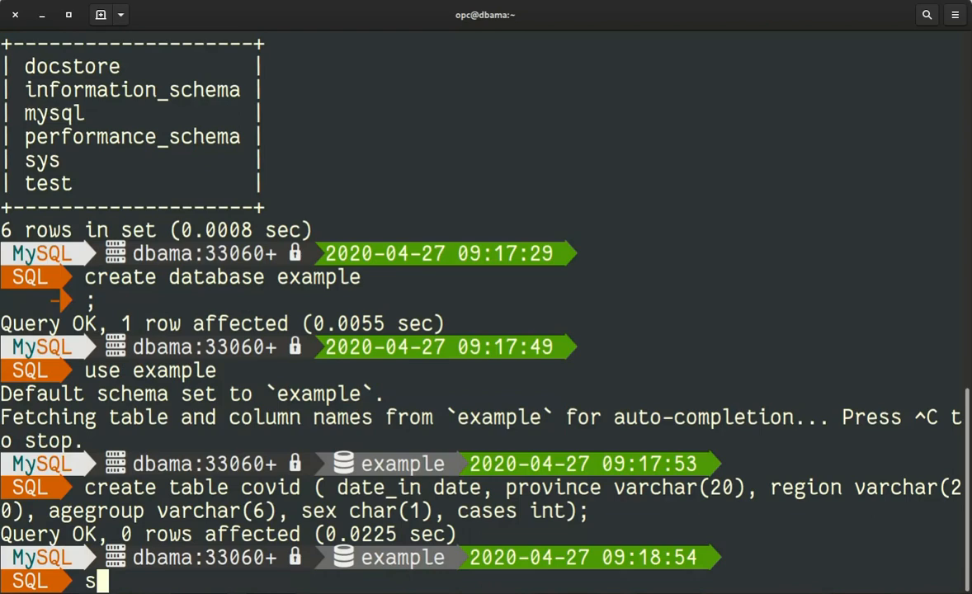
Step: Run SHOW CREATE TABLE covid\G to display the table's full definition
type("how create t")
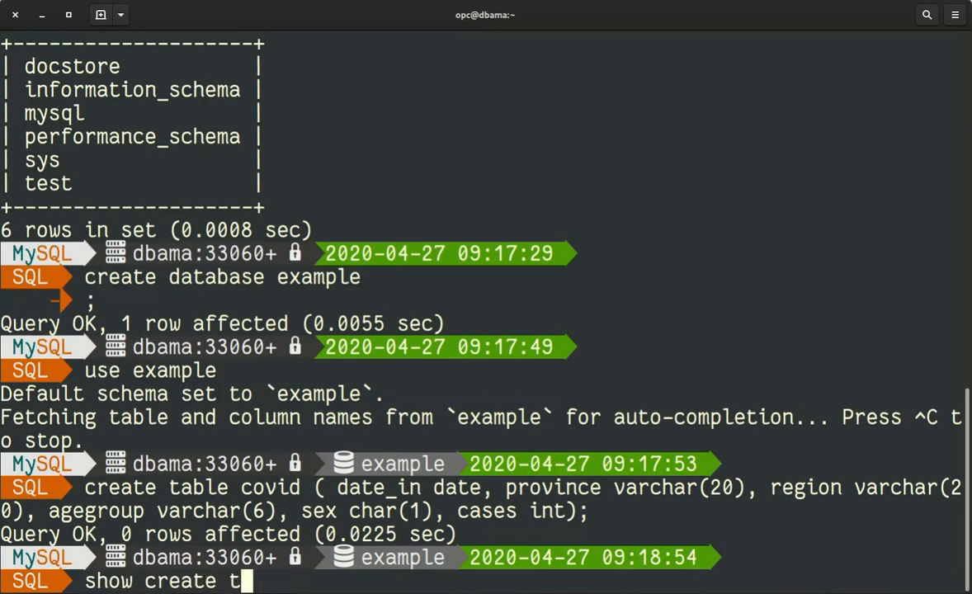
type("able covid")
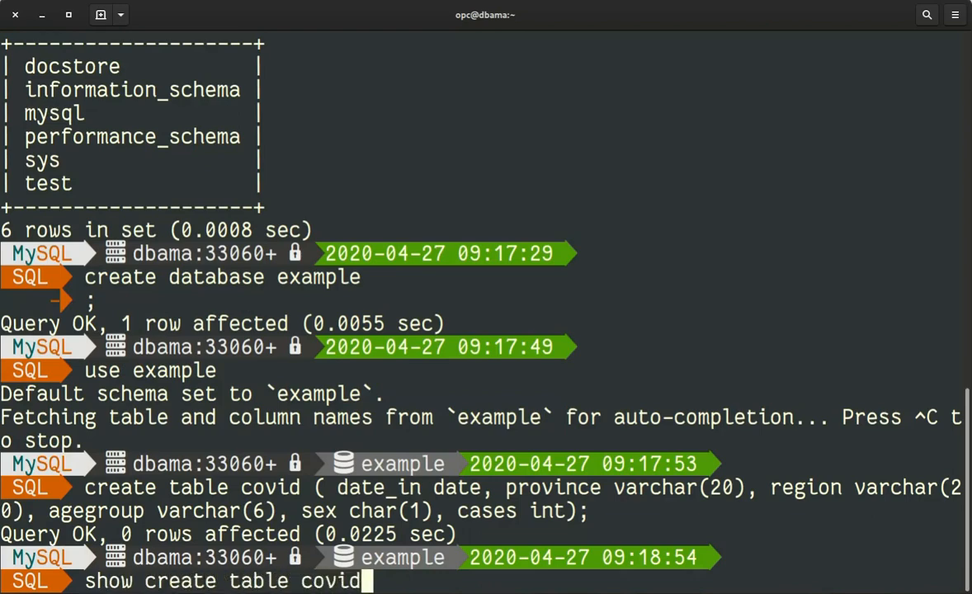
type("\\G")
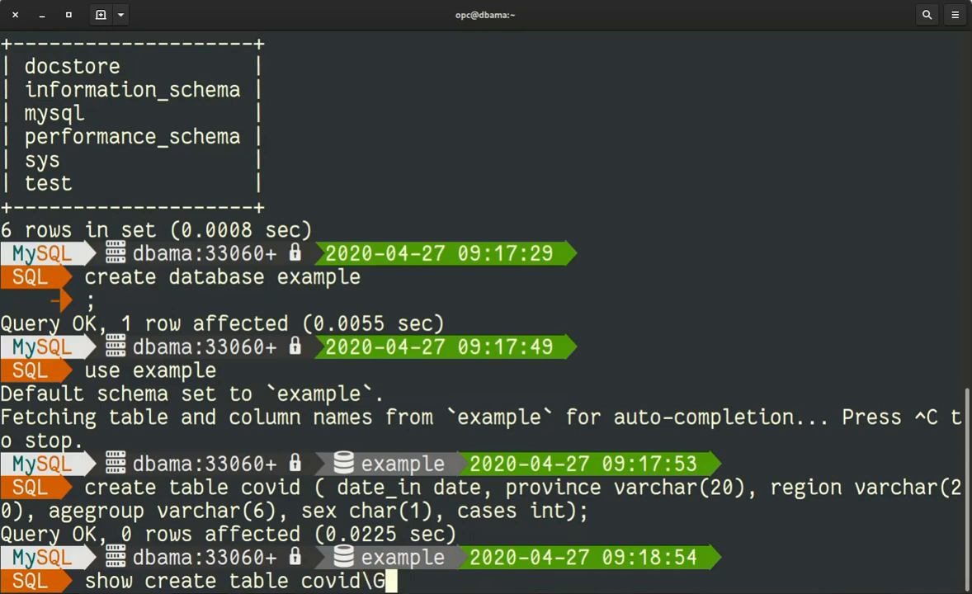
key("Return")
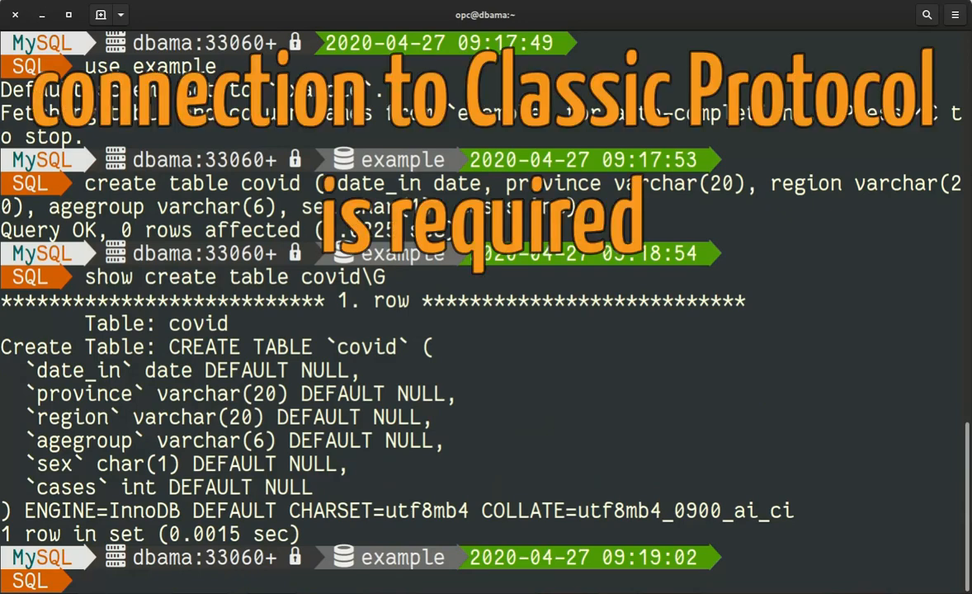
Step: Reconnect with \c fred@dbama:3306 over classic protocol, then \use example again
type("\\c")
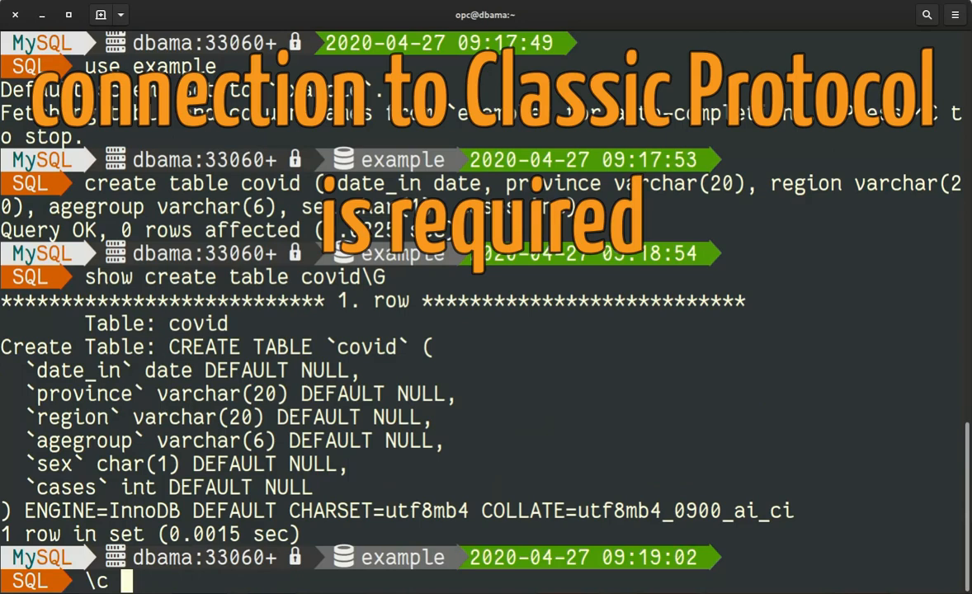
type("f")
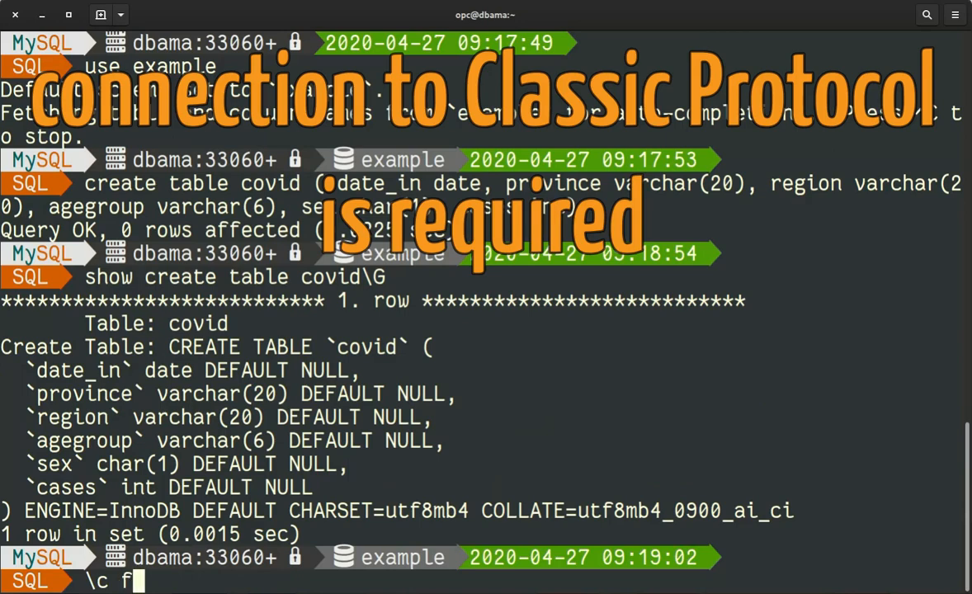
type("red")
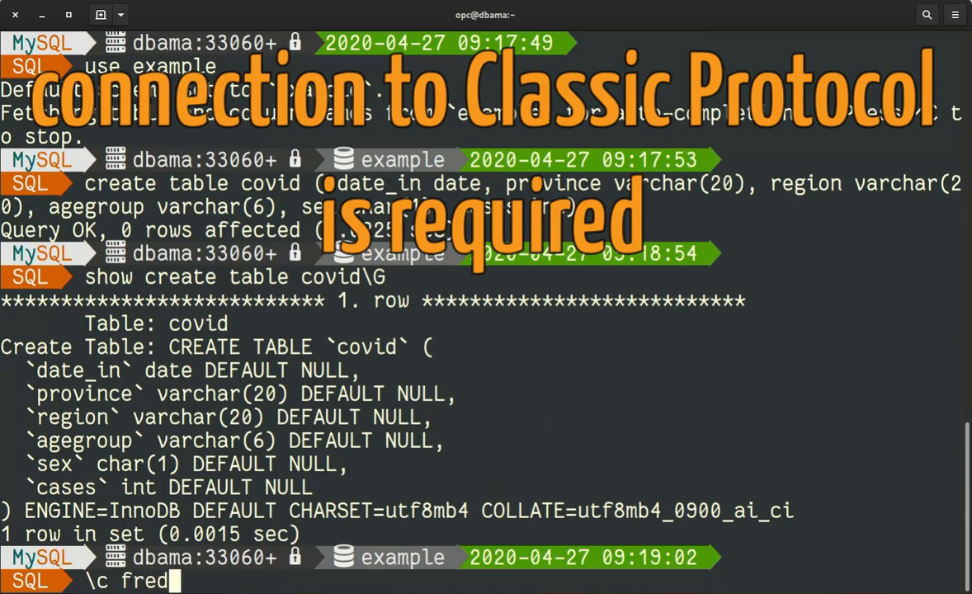
type("@dbama:3306")
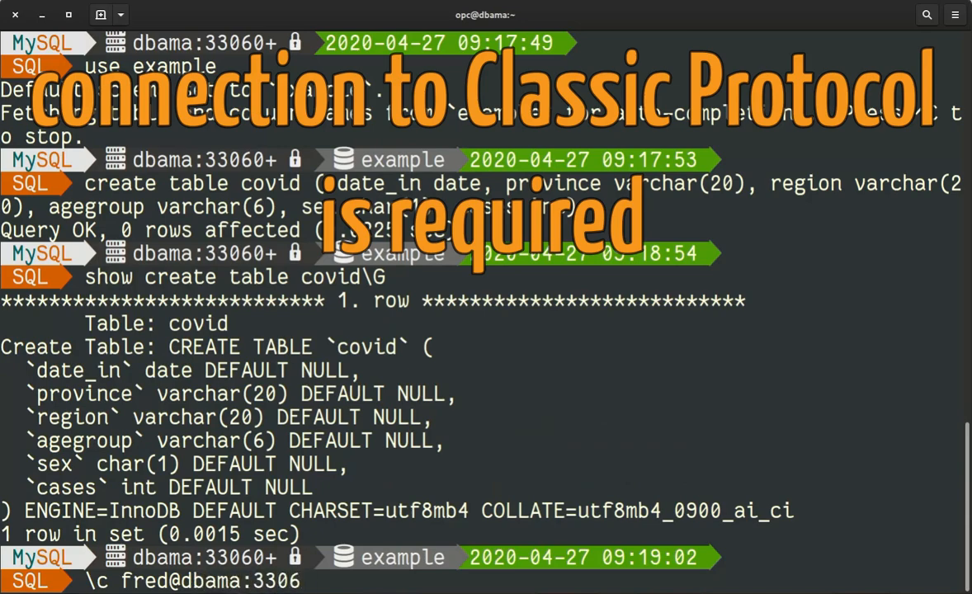
key("Return")
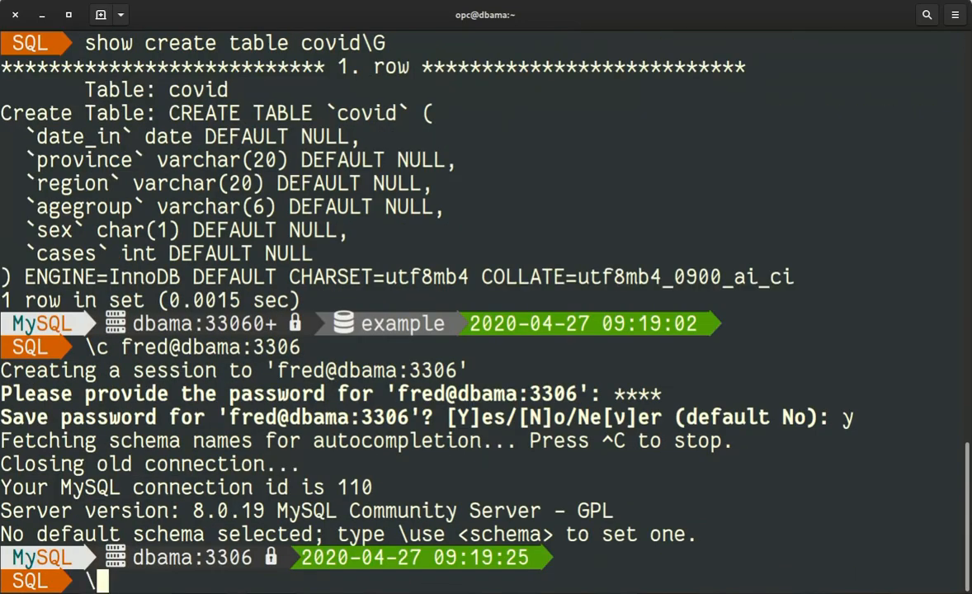
type("\\use example")
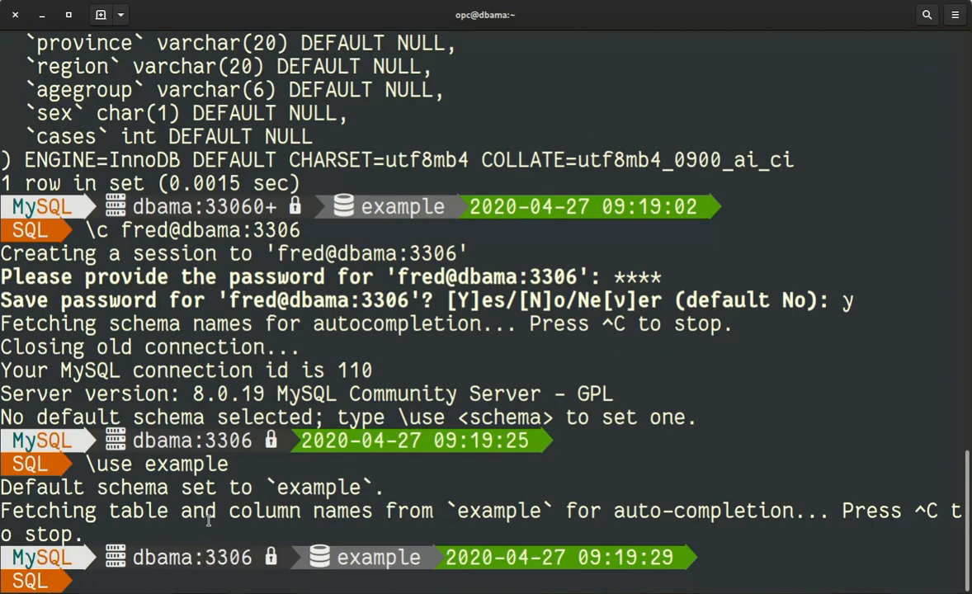
Step: Switch to \js mode and begin a util.importTable(' call
type("\\js")
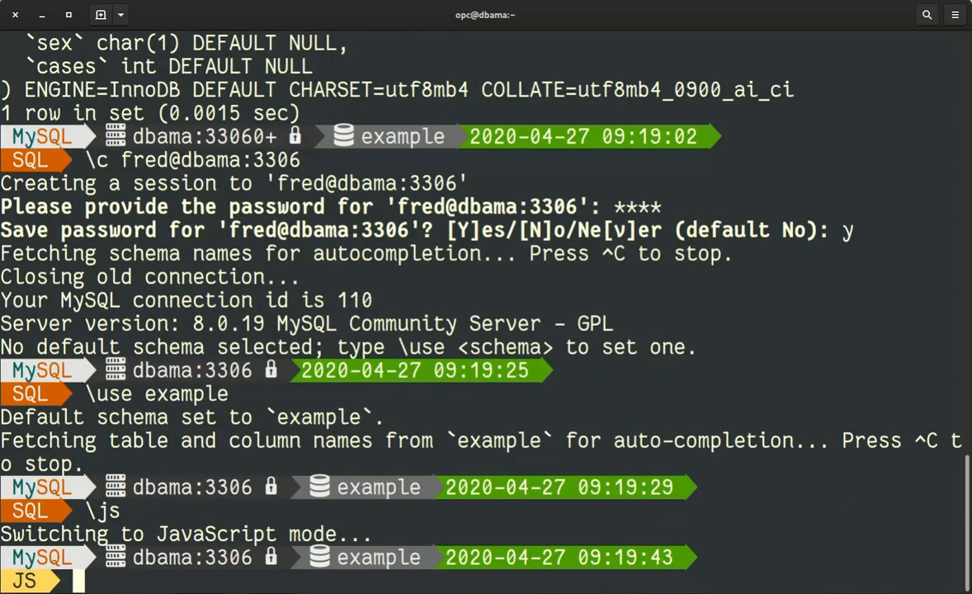
type("util")
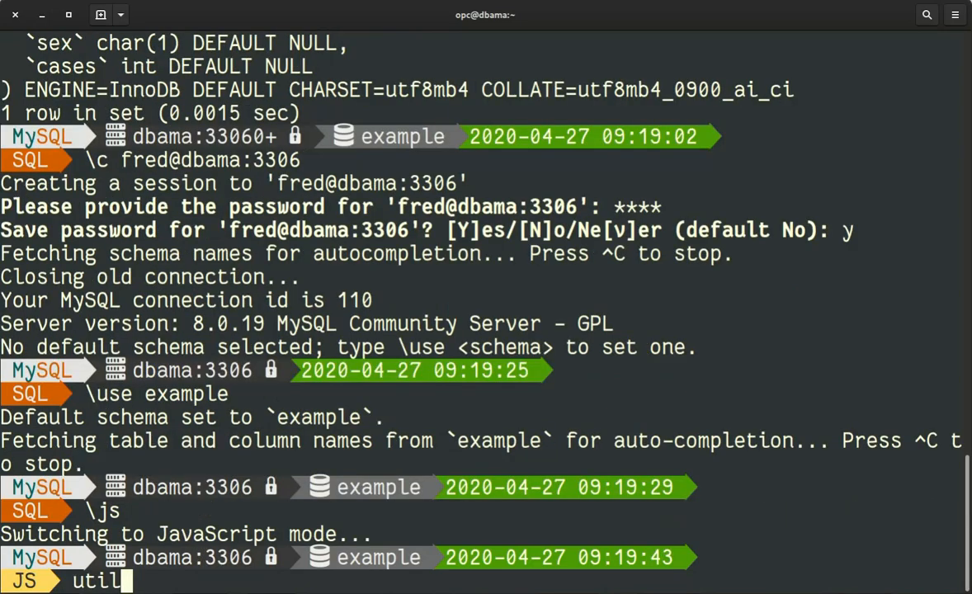
type(".importT")
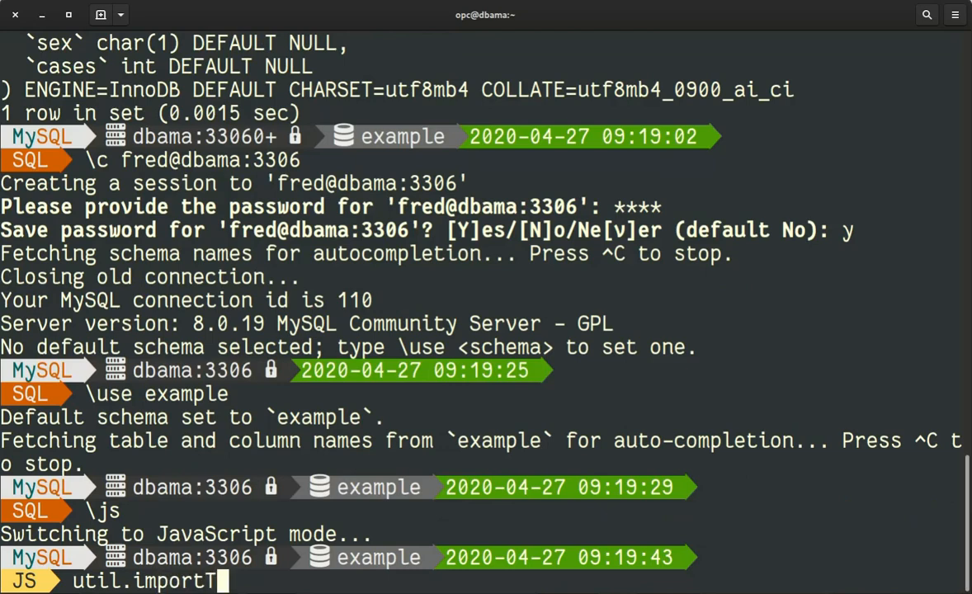
type("able()")
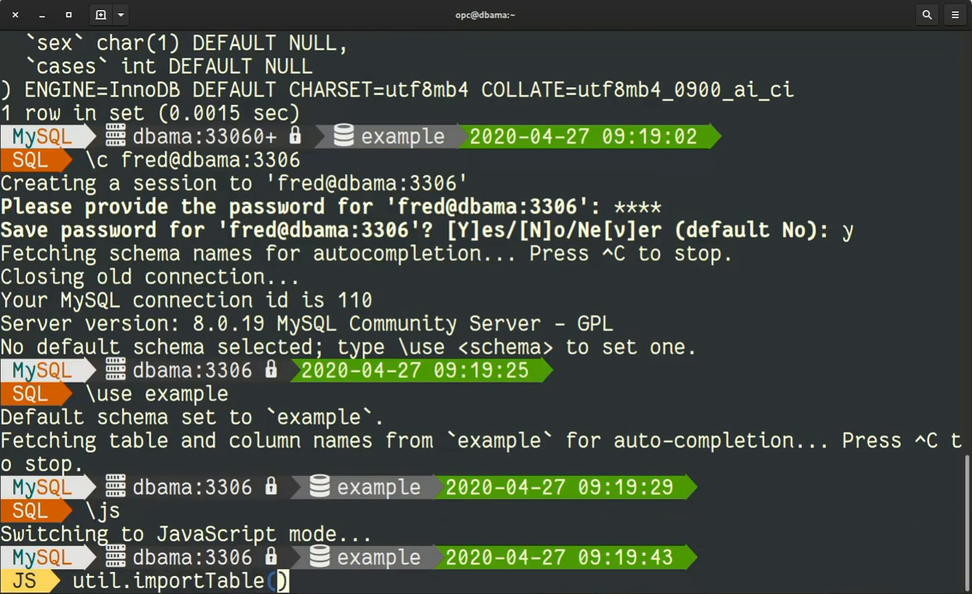
type("'")
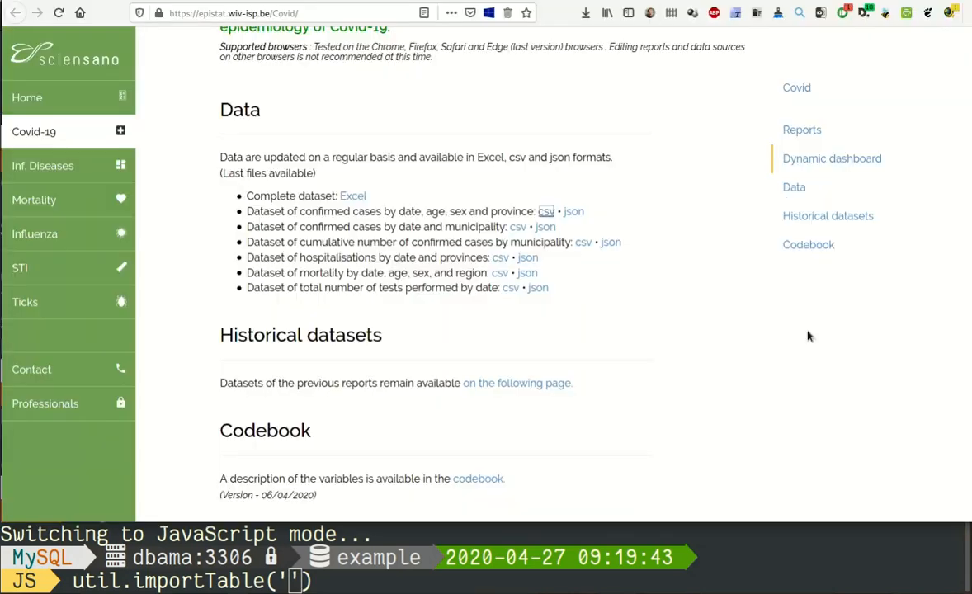
mouse_move(545, 211)
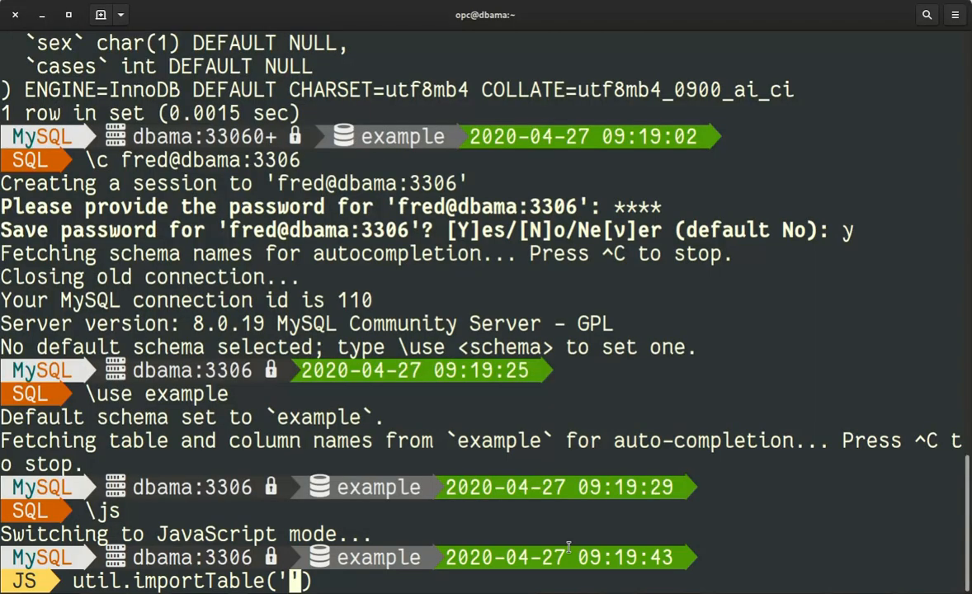
Step: Give importTable the COVID19BE_CASES_AGESEX.csv URL and table 'covid'
type("https://epistat.sciensano.be/Data/COVID19BE_CASES_AGESEX.csv")
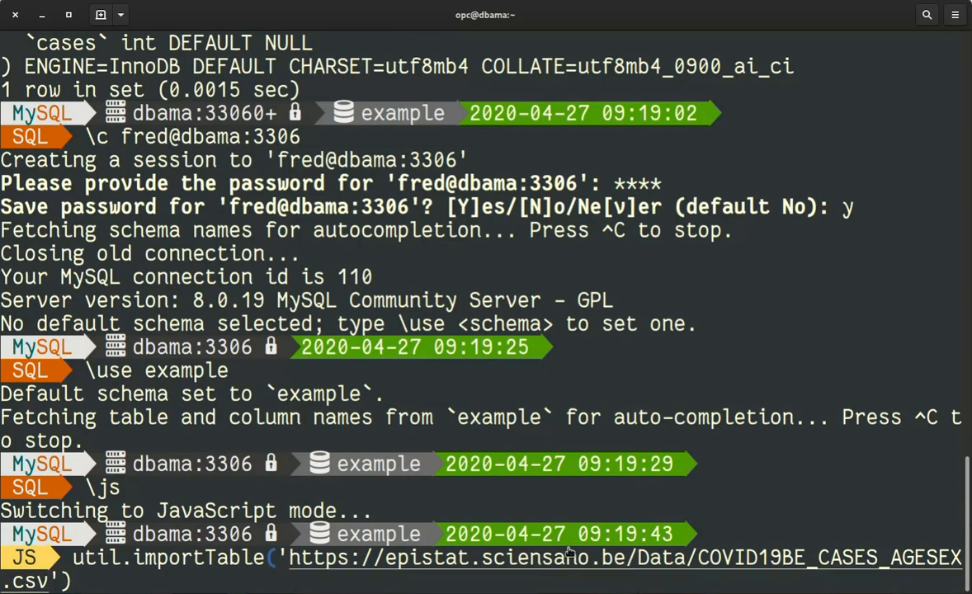
type(", {t")
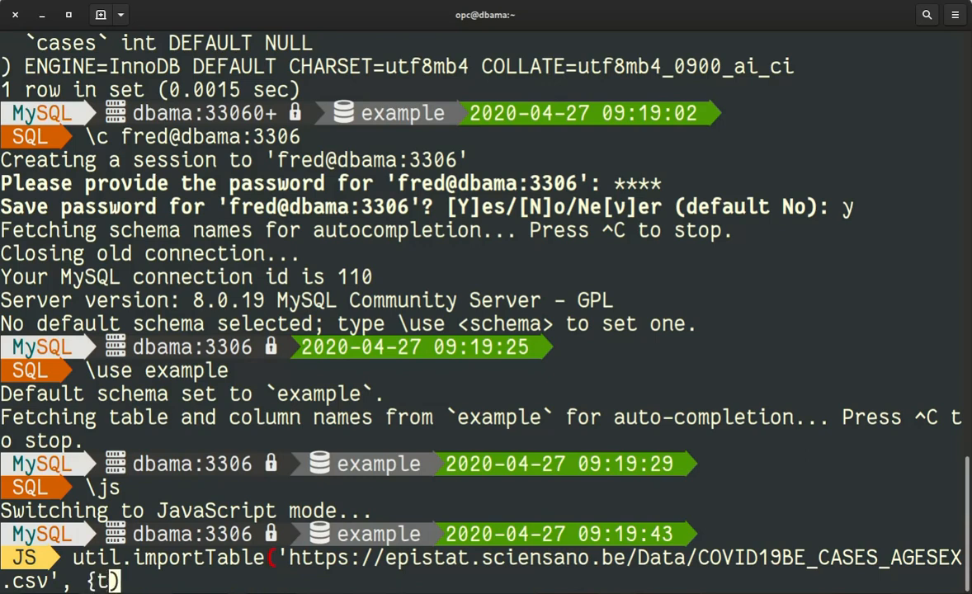
type("ab")
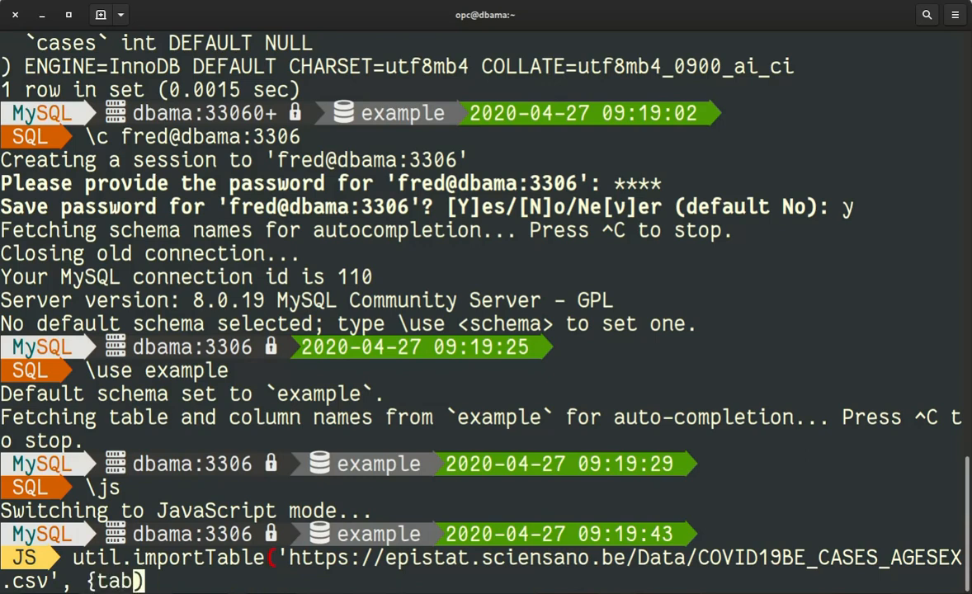
type("le: 'cov")
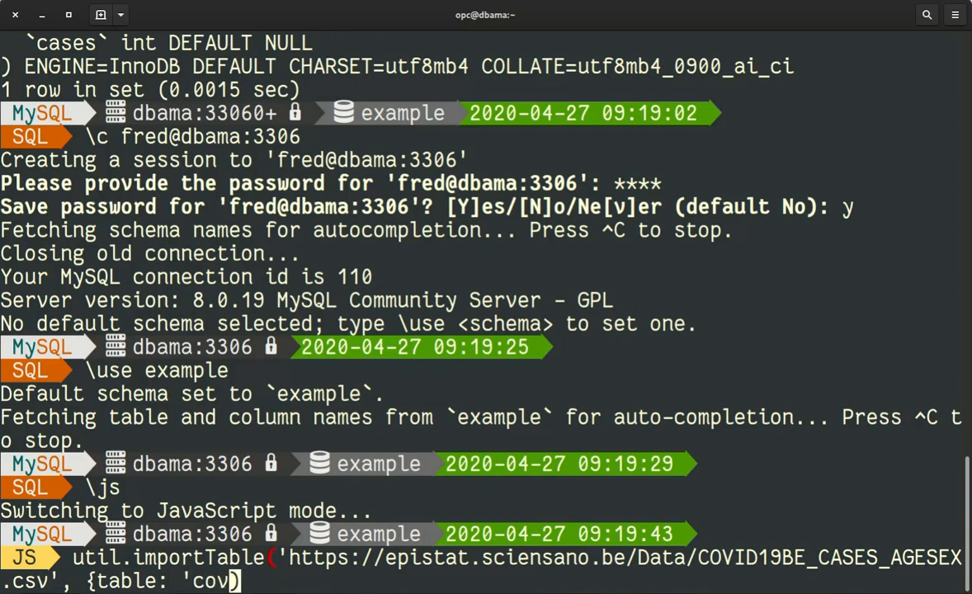
type("id',")
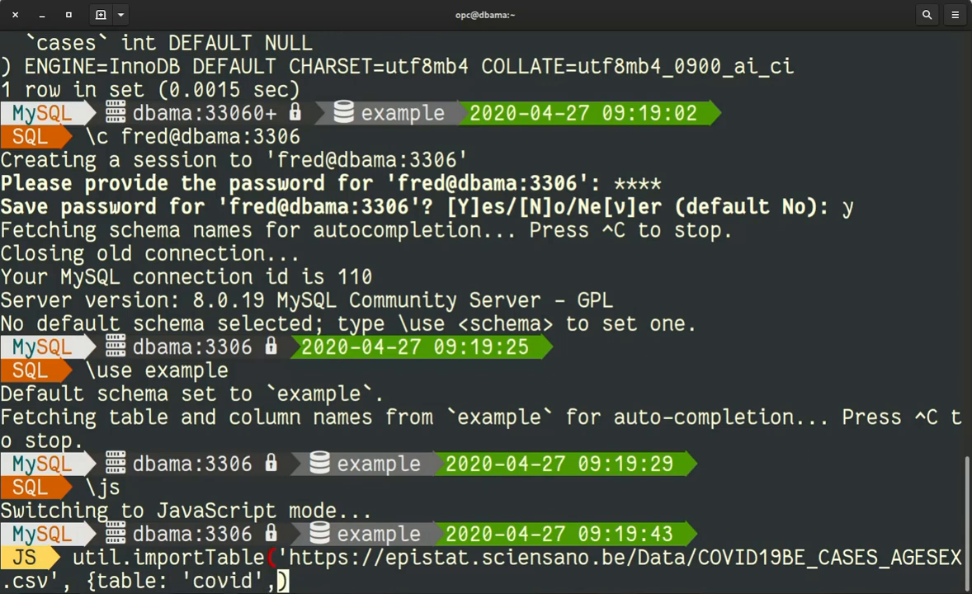
Step: Add options fieldsTerminatedBy ',' and skipRows 1
type("fields")
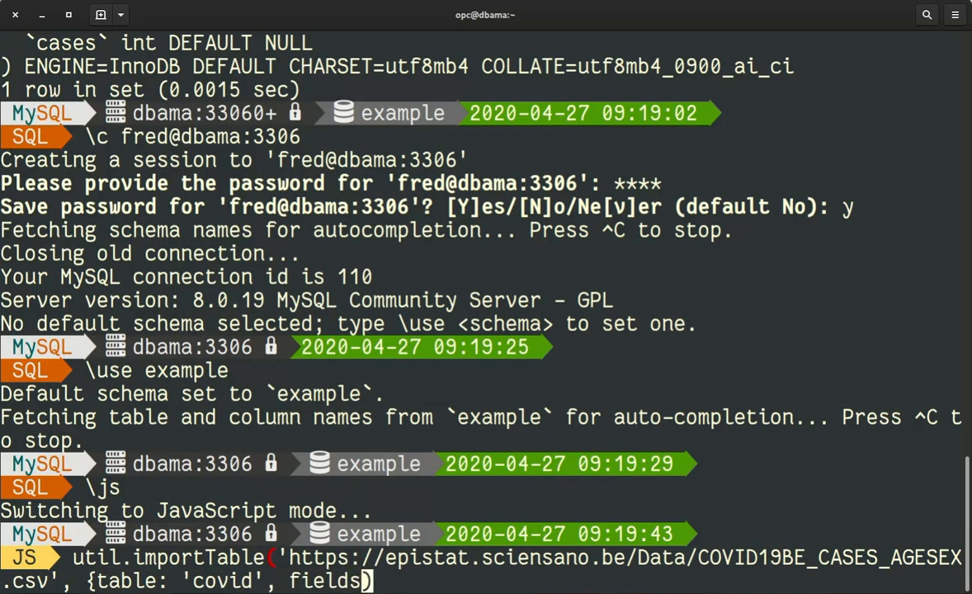
type("T")
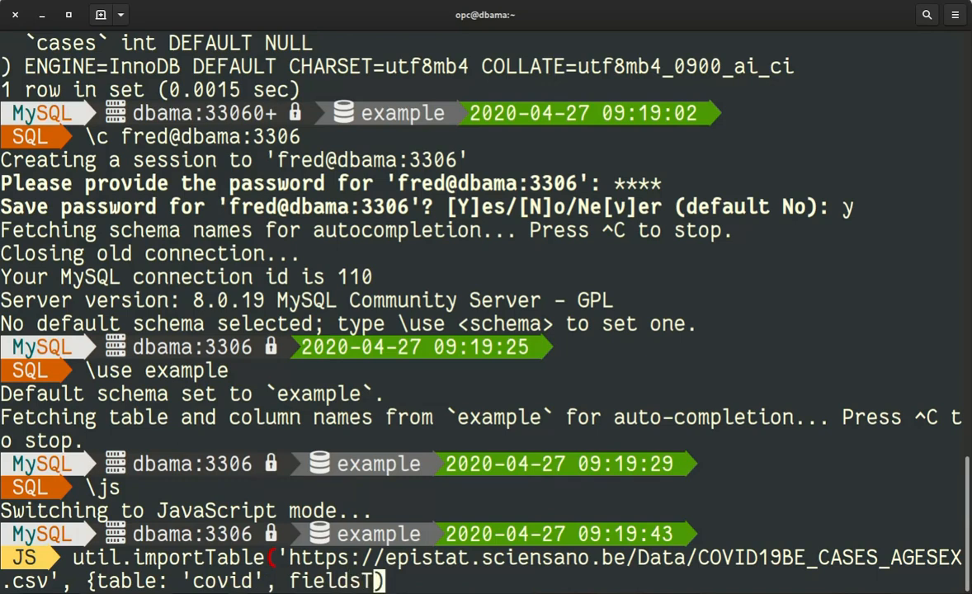
type("erm")
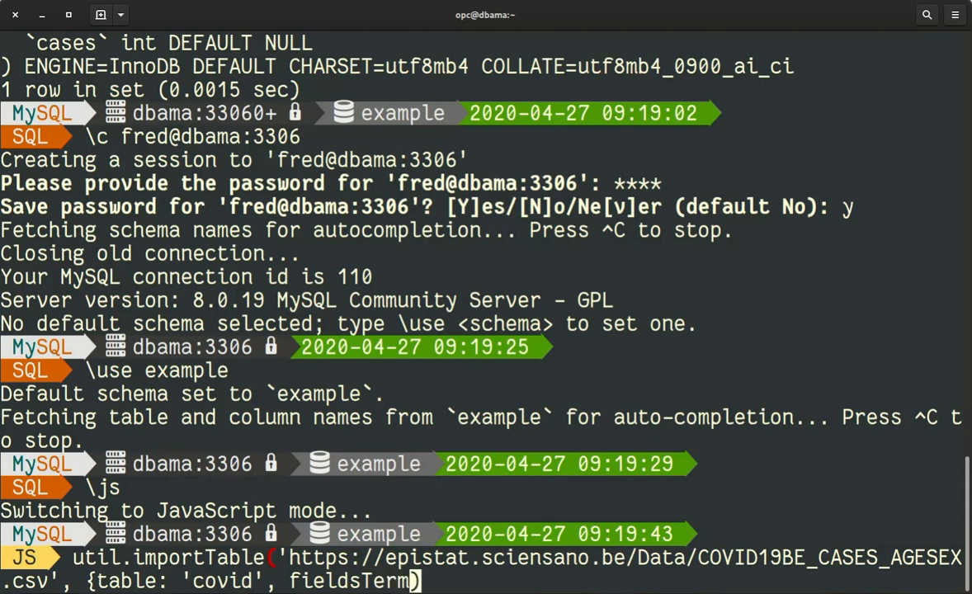
type("inatedB")
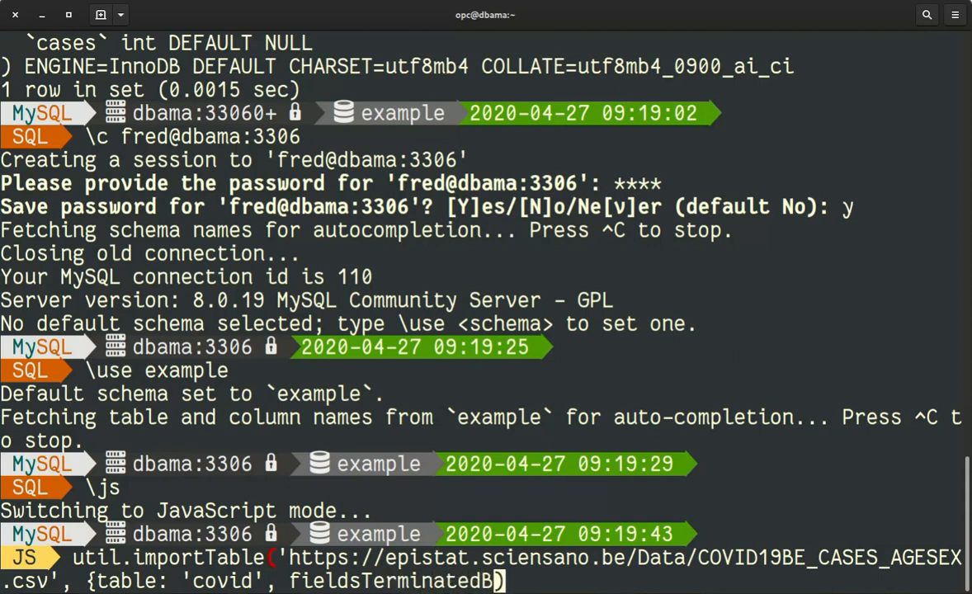
type("y:")
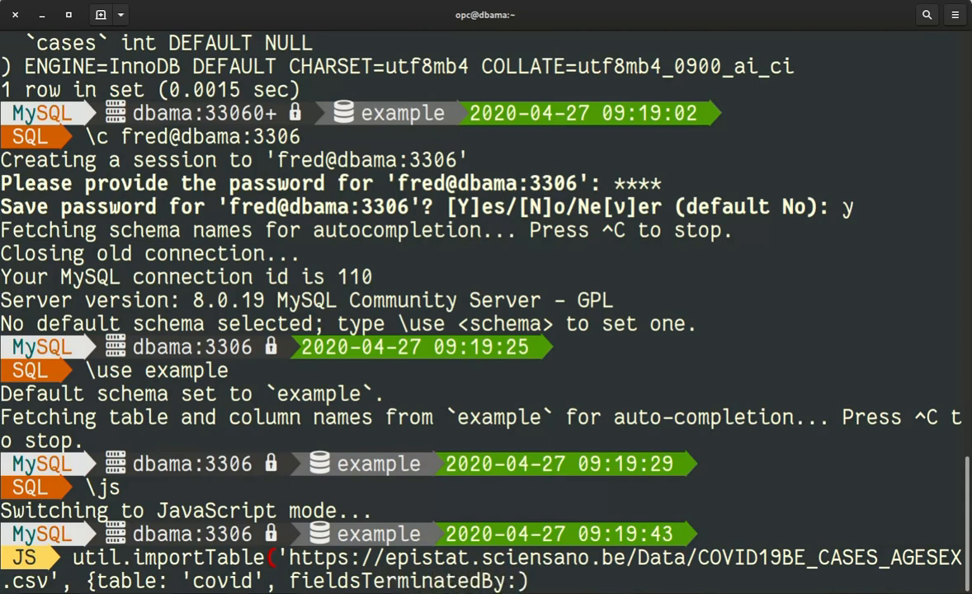
type("',', sk")
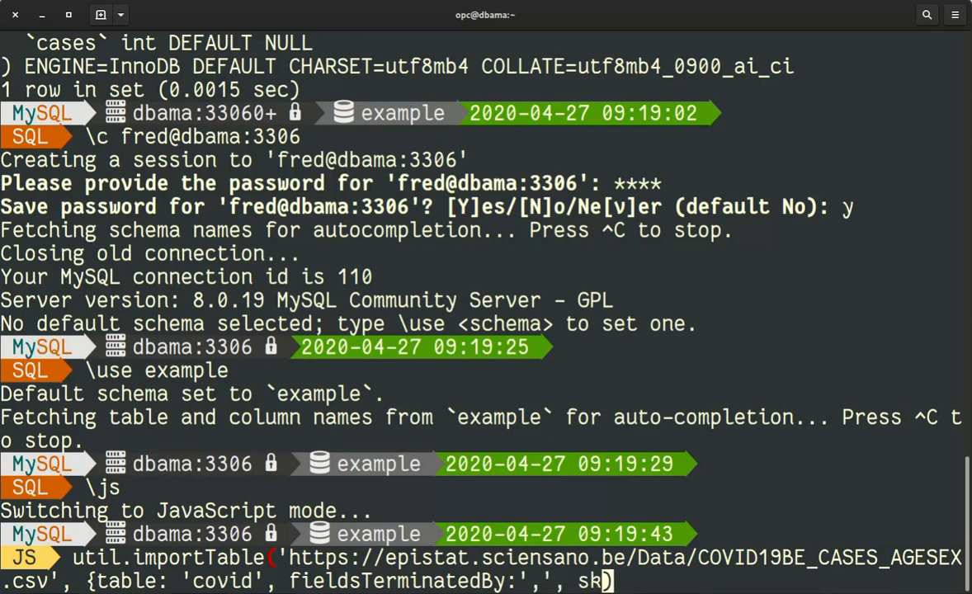
type("ipRows:")
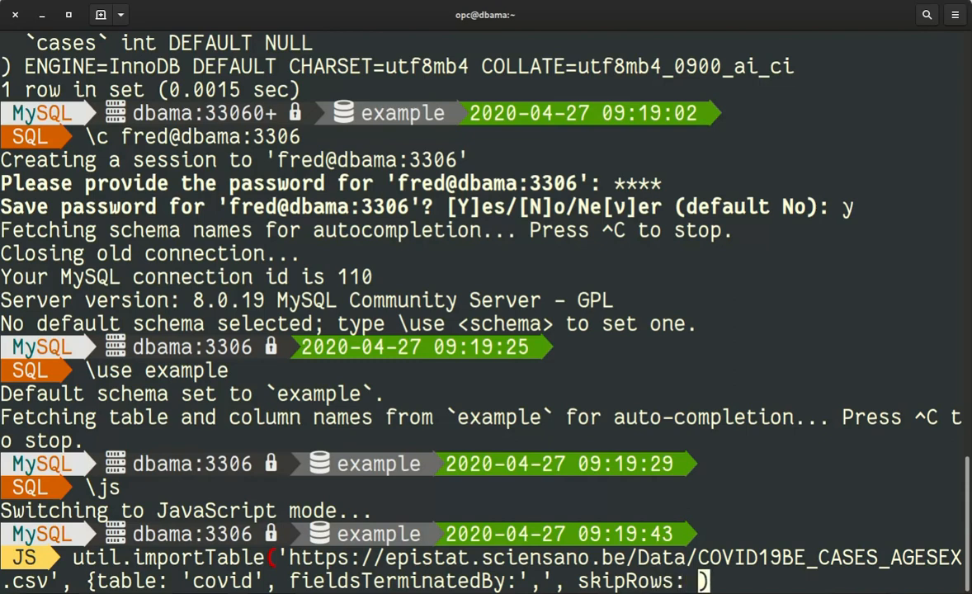
type("1, f")
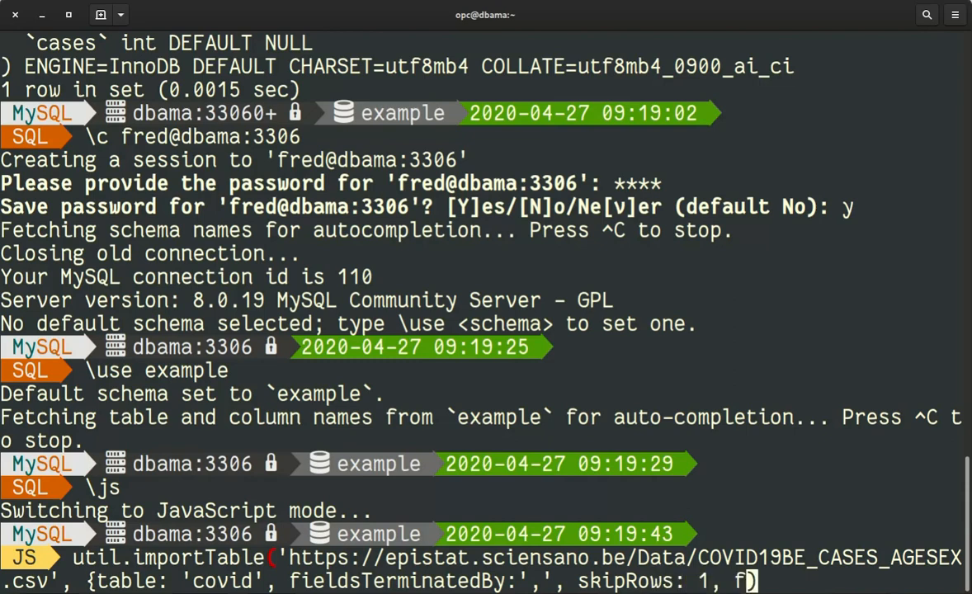
Step: Add fieldsOptionallyEnclosed true and fieldsEnclosedBy '"', closing the call
type("ields")
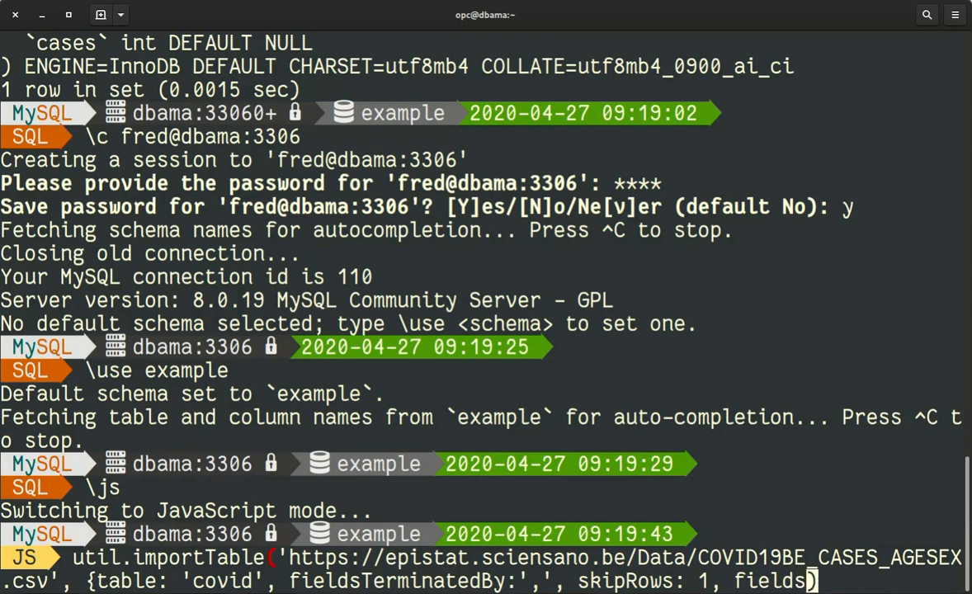
type("Op")
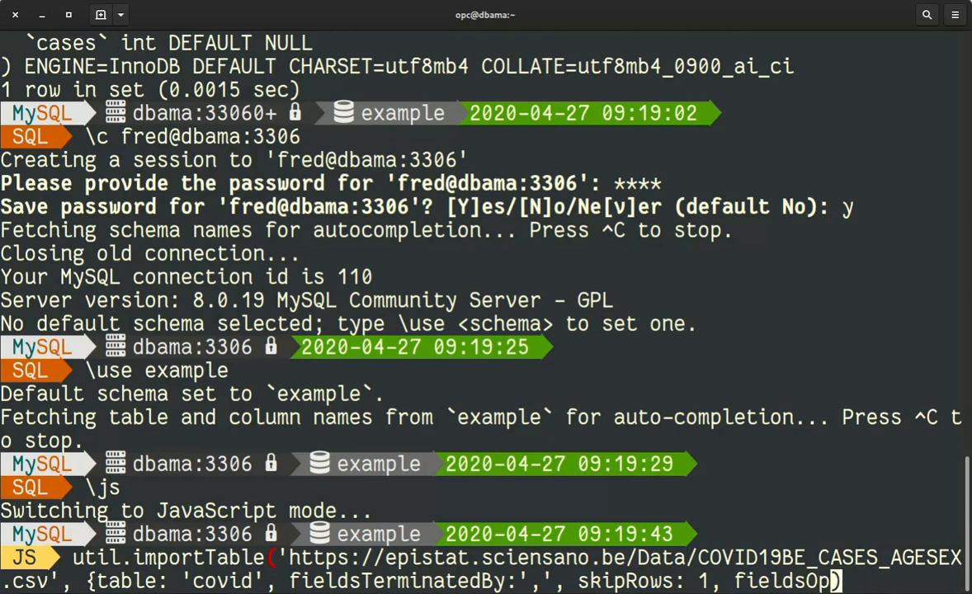
type("tion")
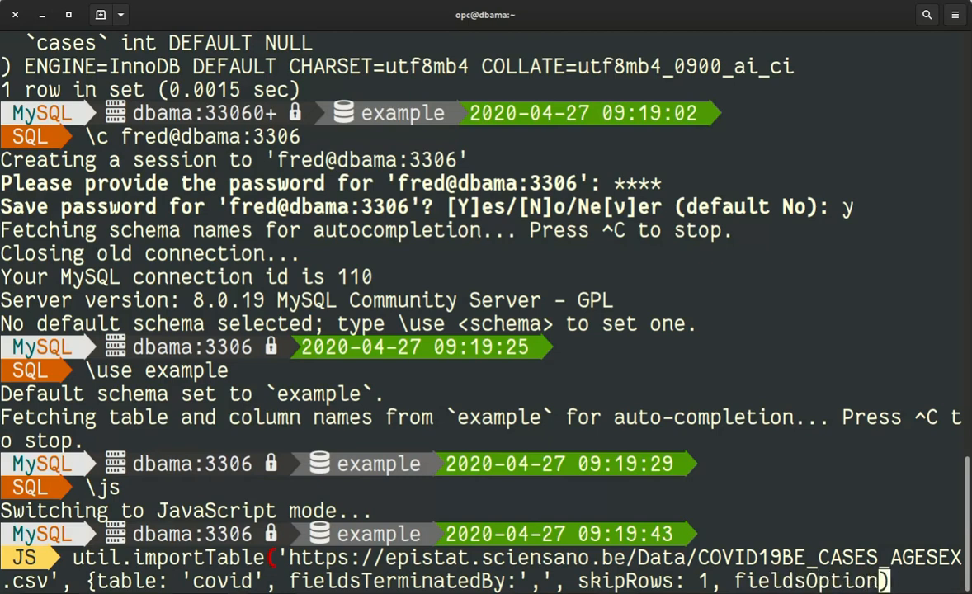
type("allyEnclosed:")
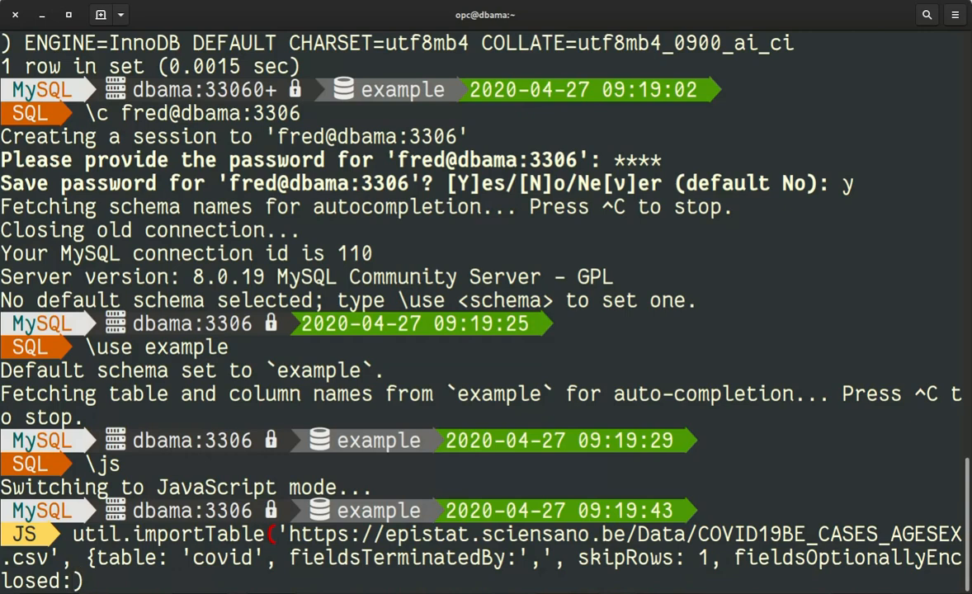
type("true, fields")
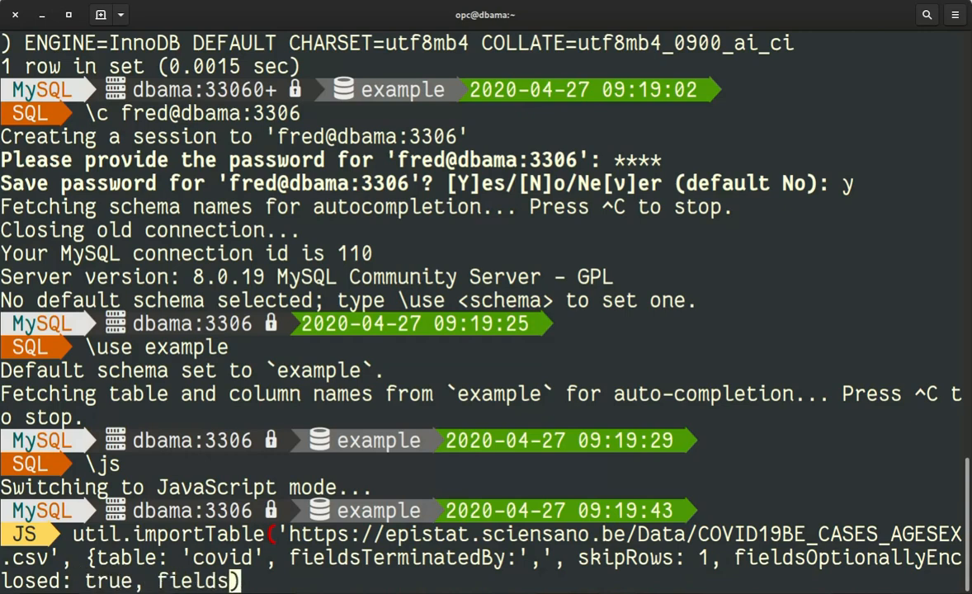
type("Enclosed")
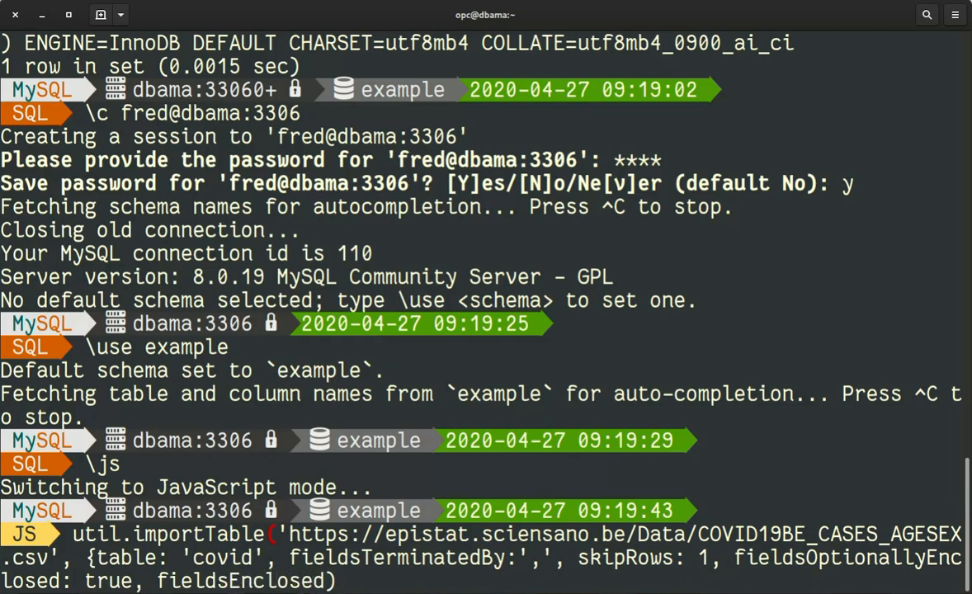
type("By: '\"'")
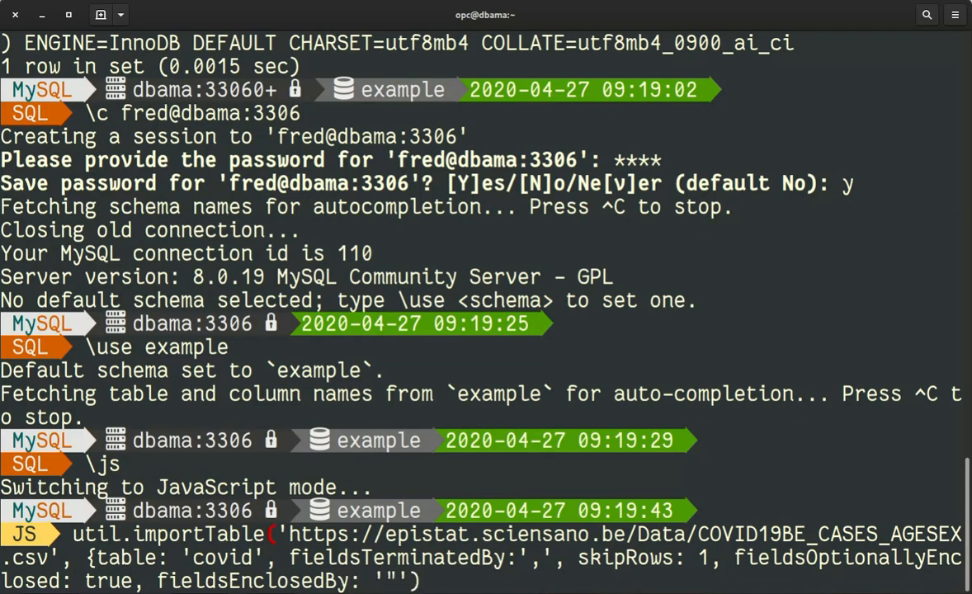
type(")")
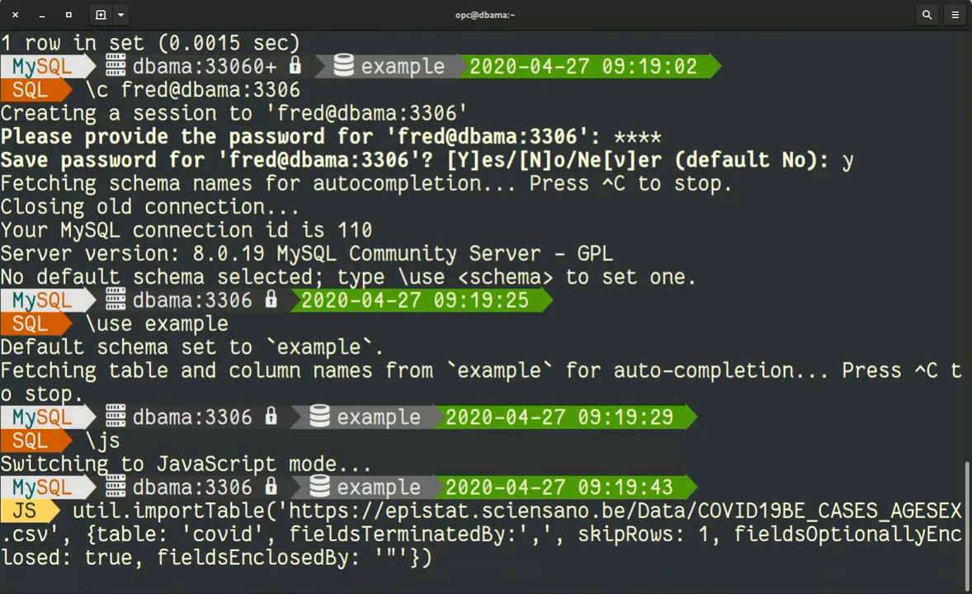
Step: Run the import, then \sql count covid rows (8170) and select the first 2 records
key("Return")
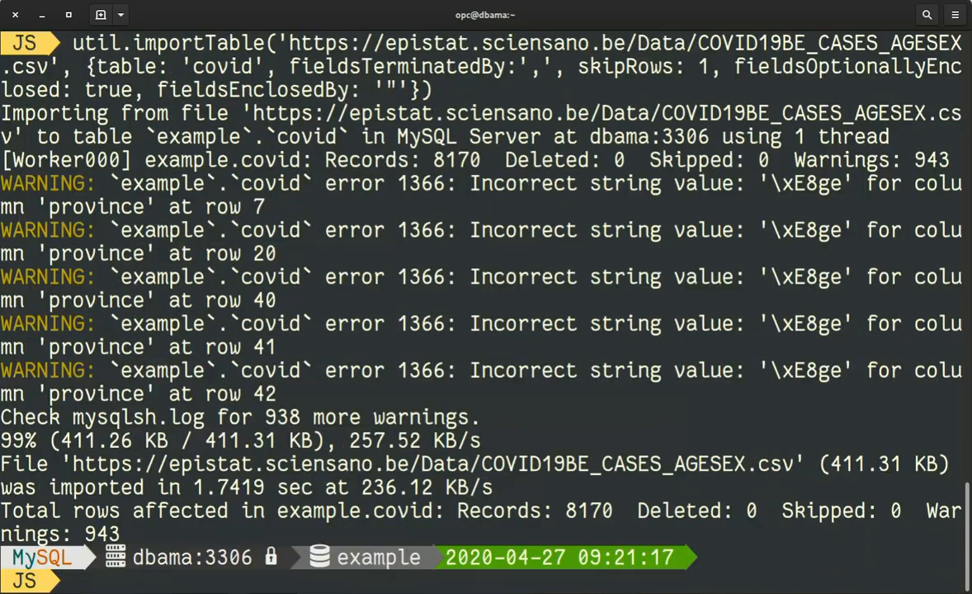
type("\\sql select count(")
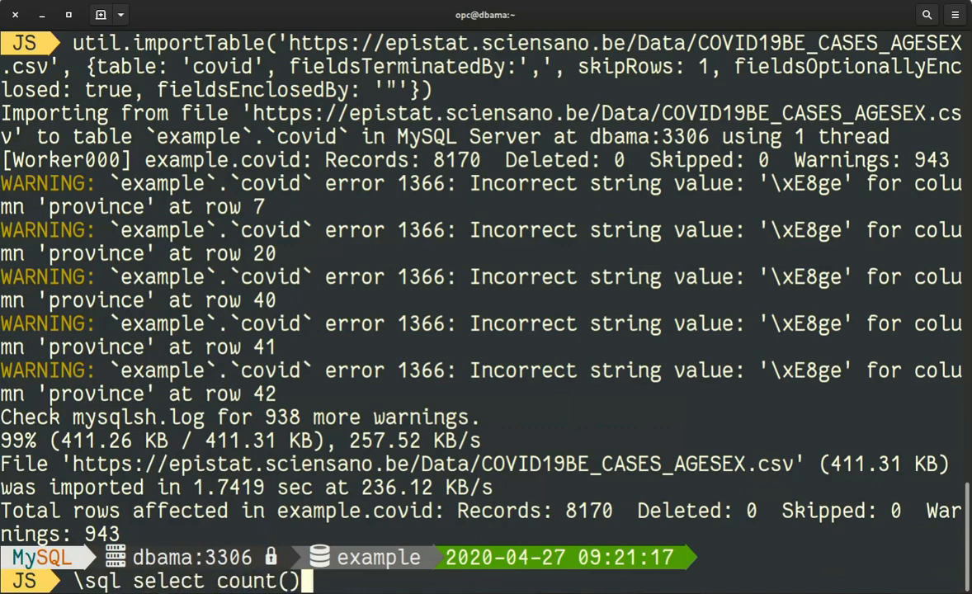
type("*")
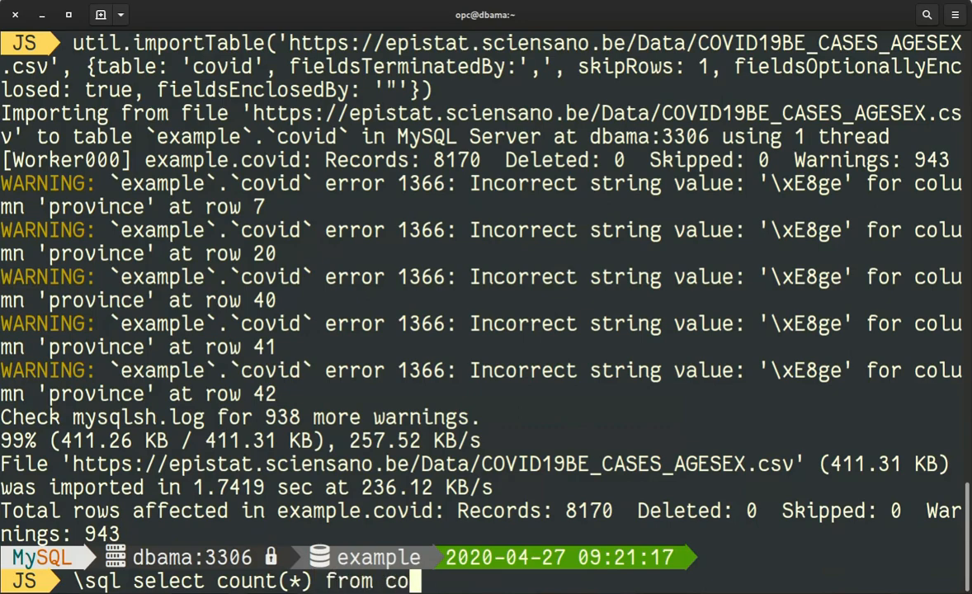
type("vid;")
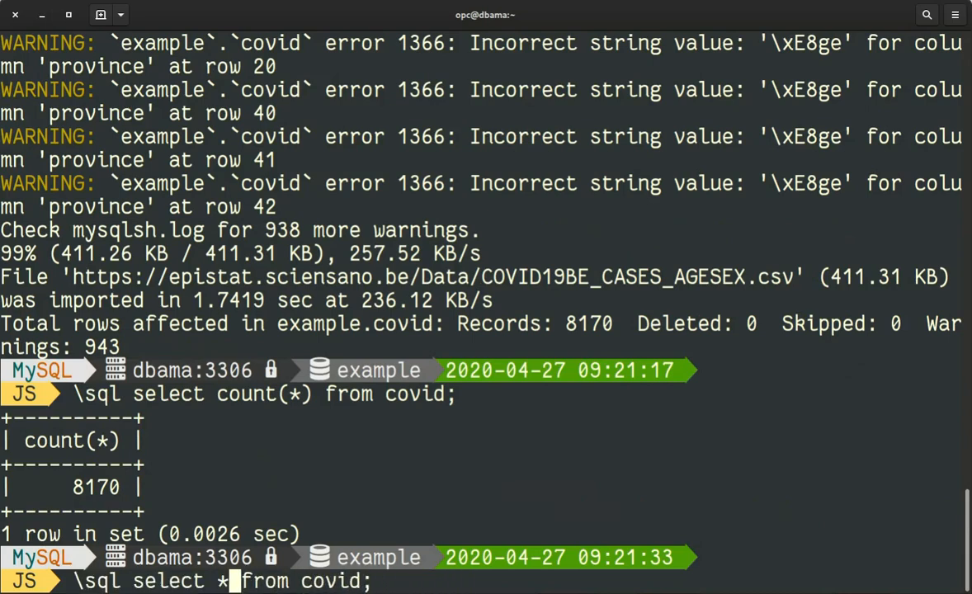
type("limit")
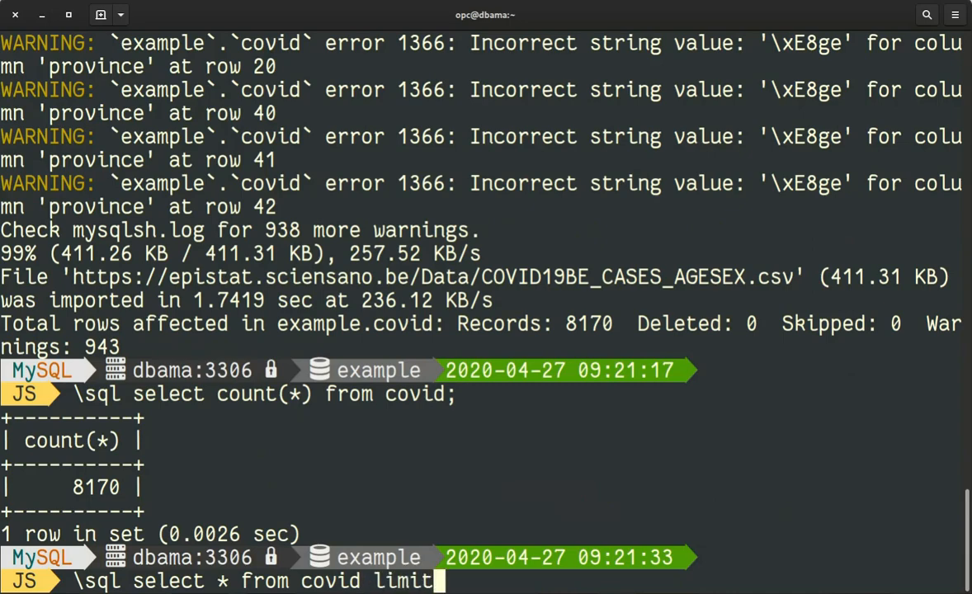
type("2;")
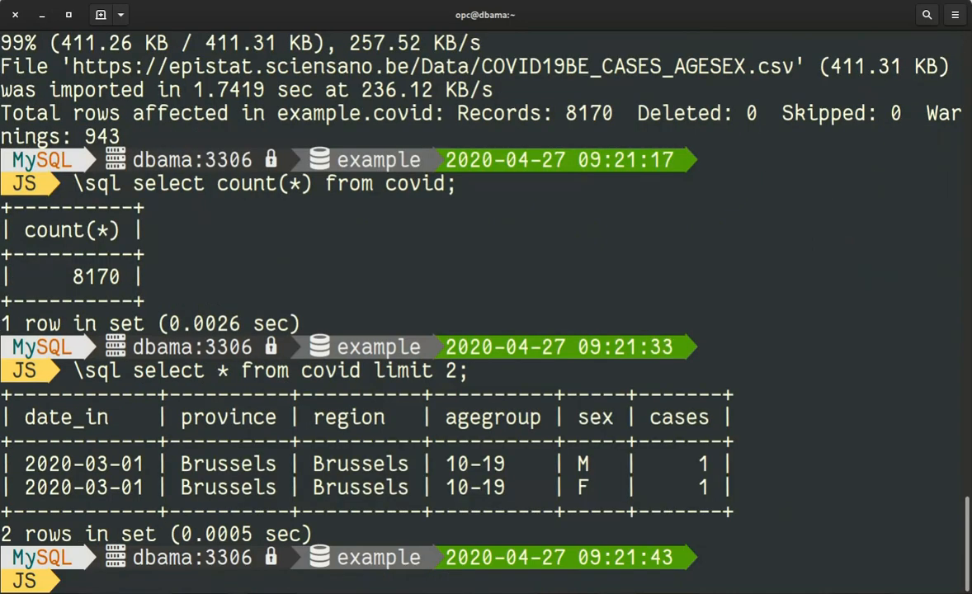
mouse_move(614, 462)
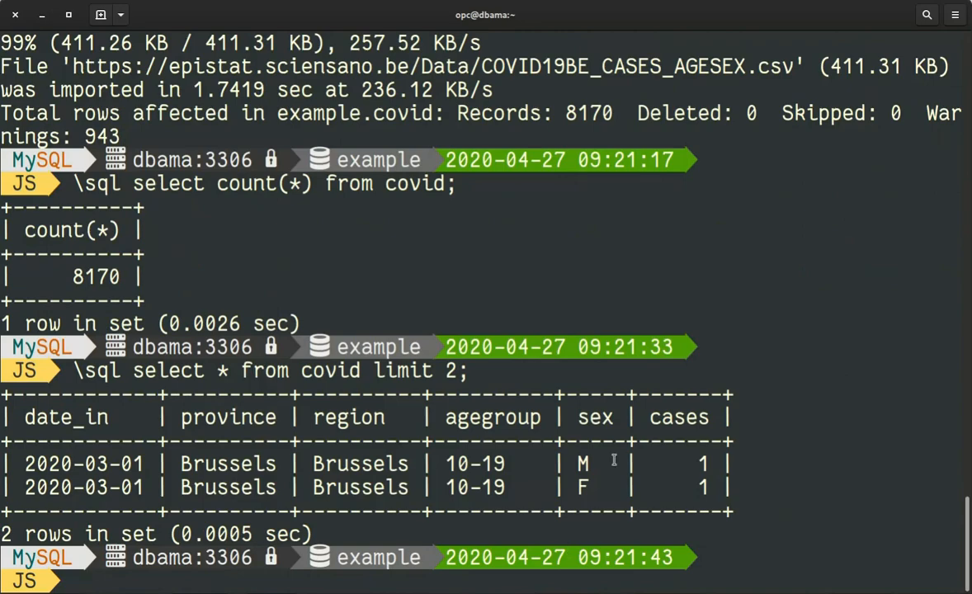